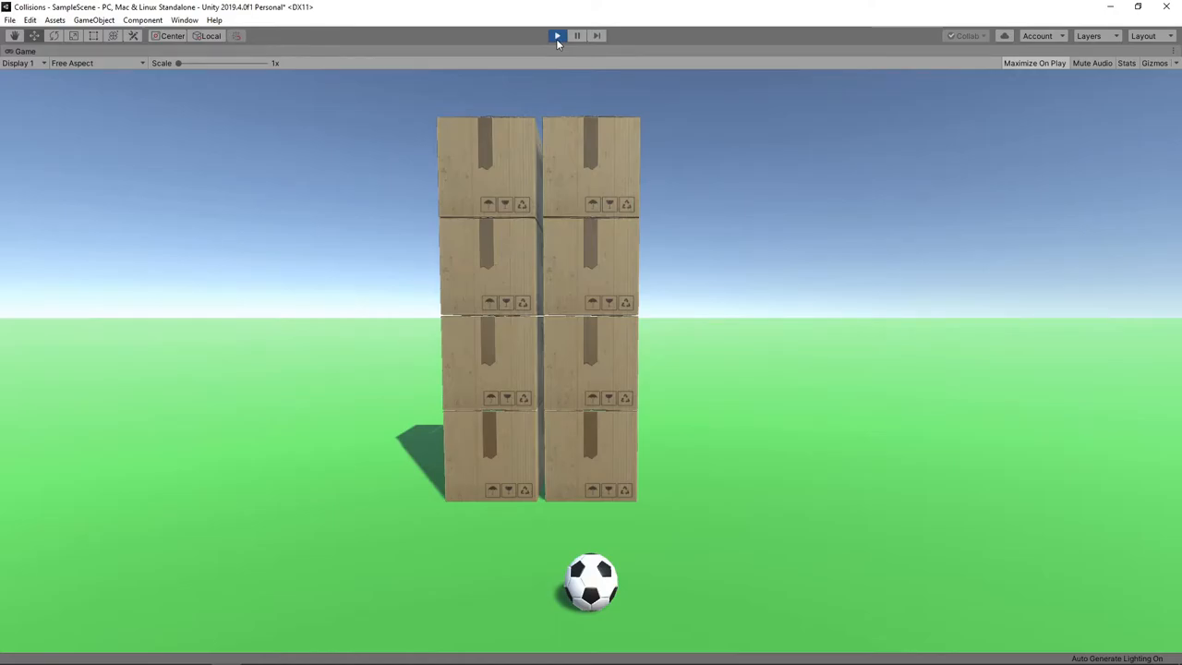
# Stop play mode so the editor shows the collision scene with its boxes and soccer ball.
pyautogui.click(557, 35)
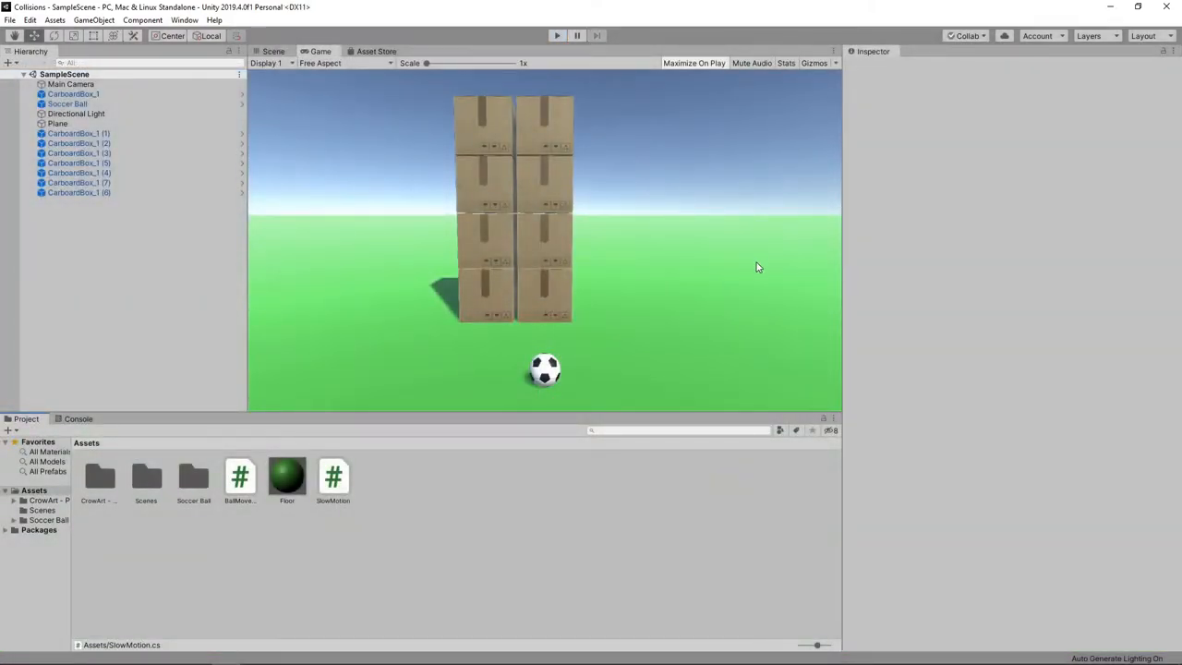
pyautogui.moveTo(747, 274)
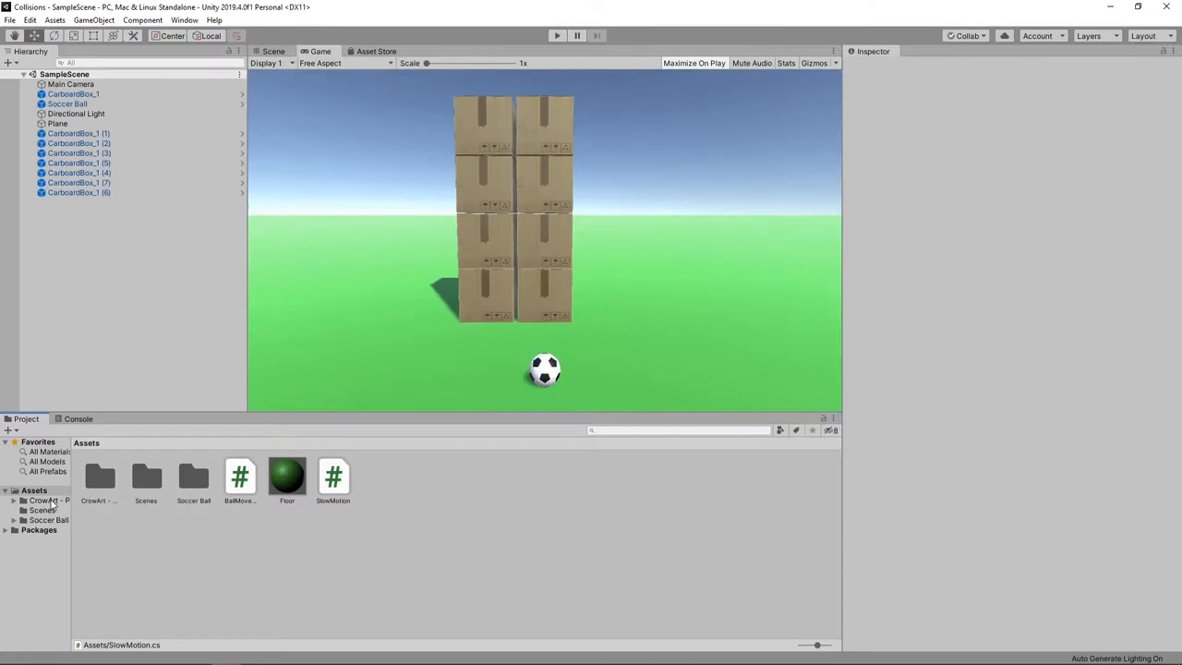
# Add a new script named Target to the CarboardBox_1 prefab in CrowArt > Prefabs.
pyautogui.click(48, 500)
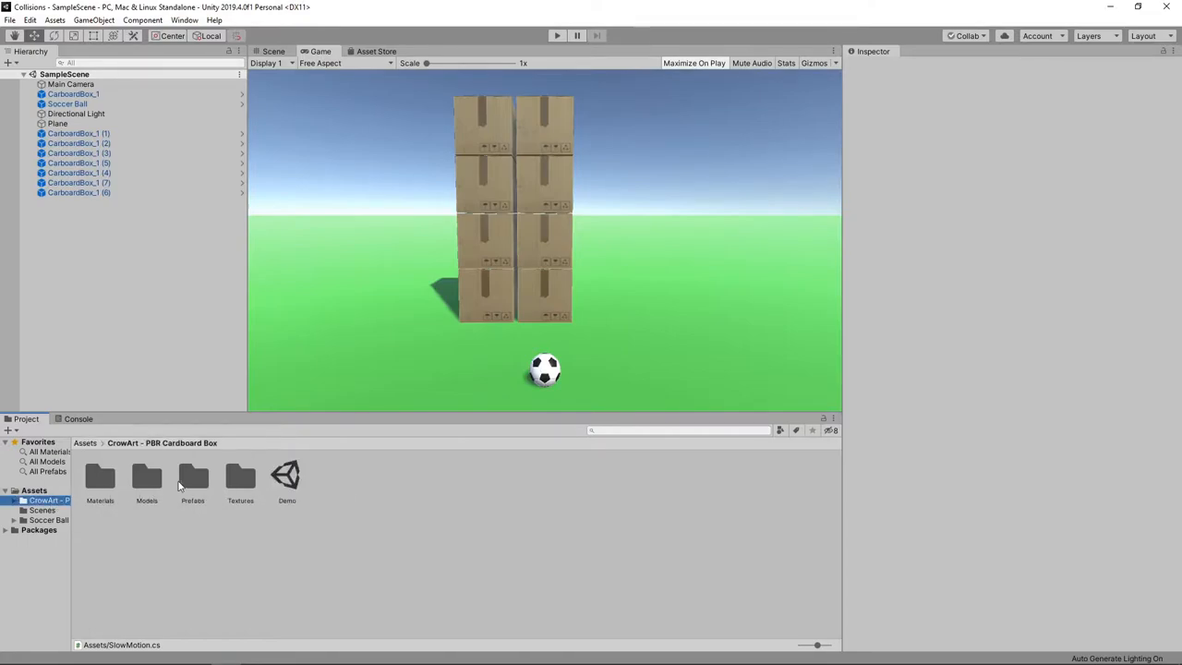
pyautogui.doubleClick(193, 476)
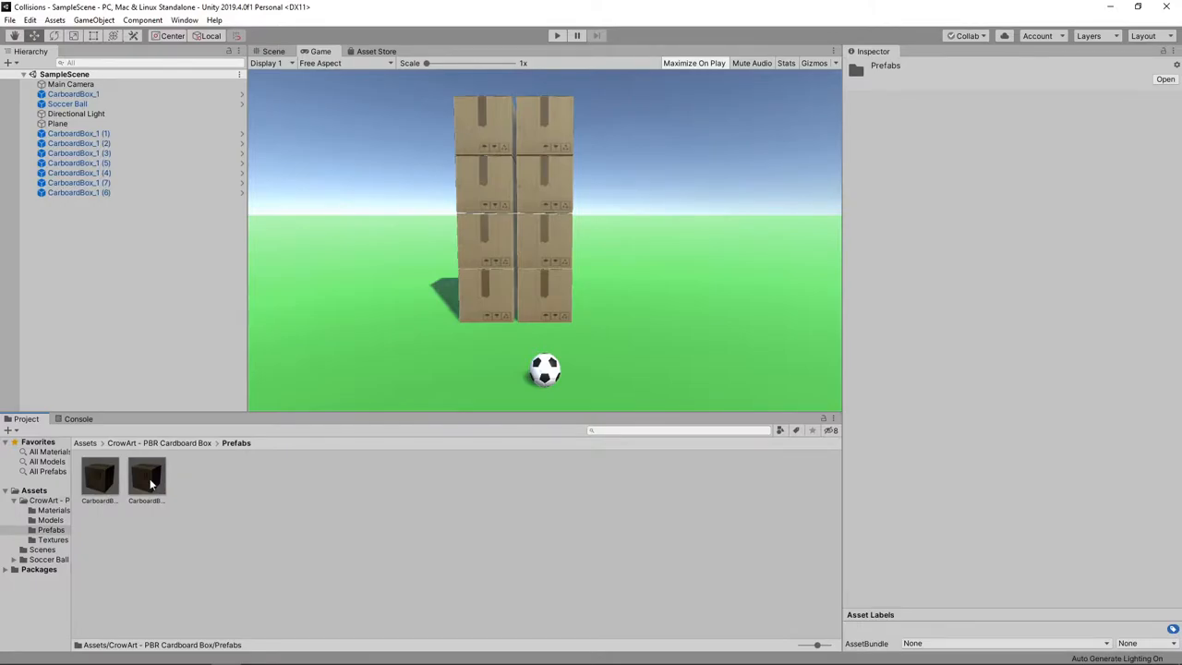
pyautogui.click(146, 477)
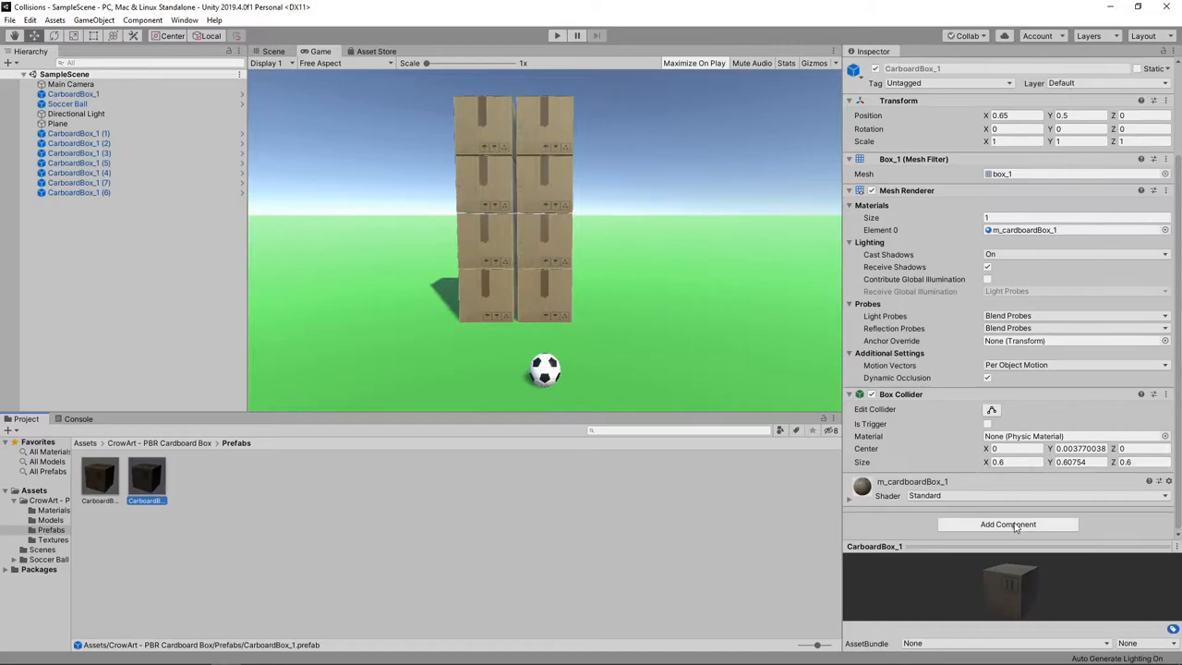
pyautogui.click(1007, 524)
pyautogui.write('Target')
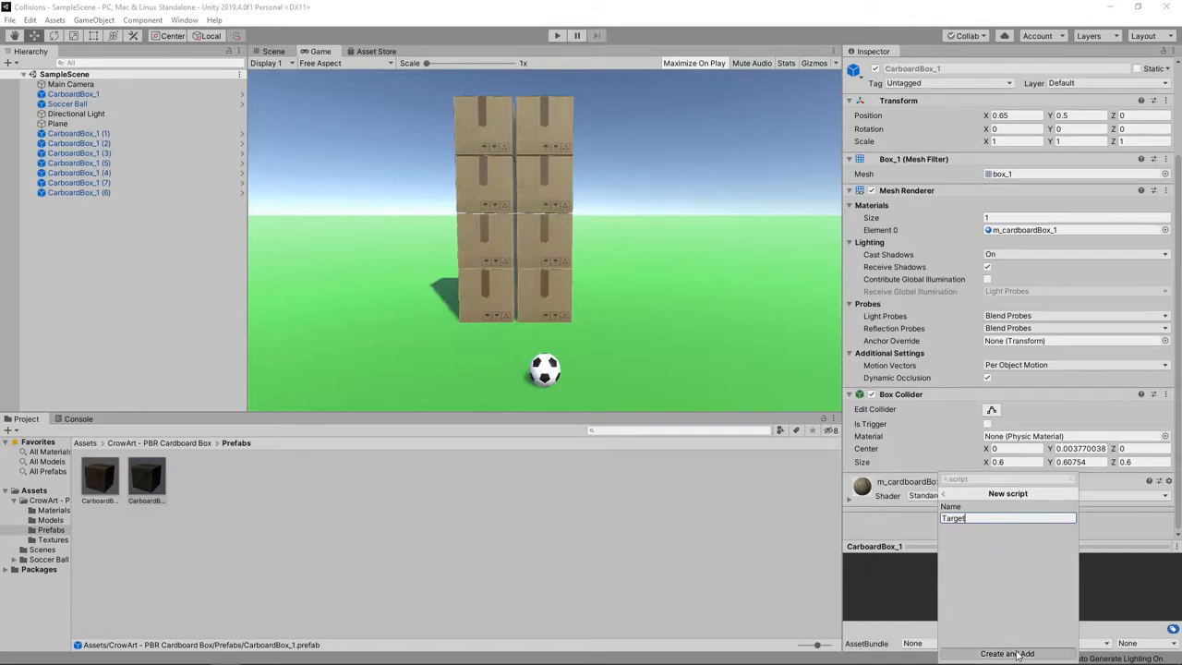
pyautogui.click(1007, 653)
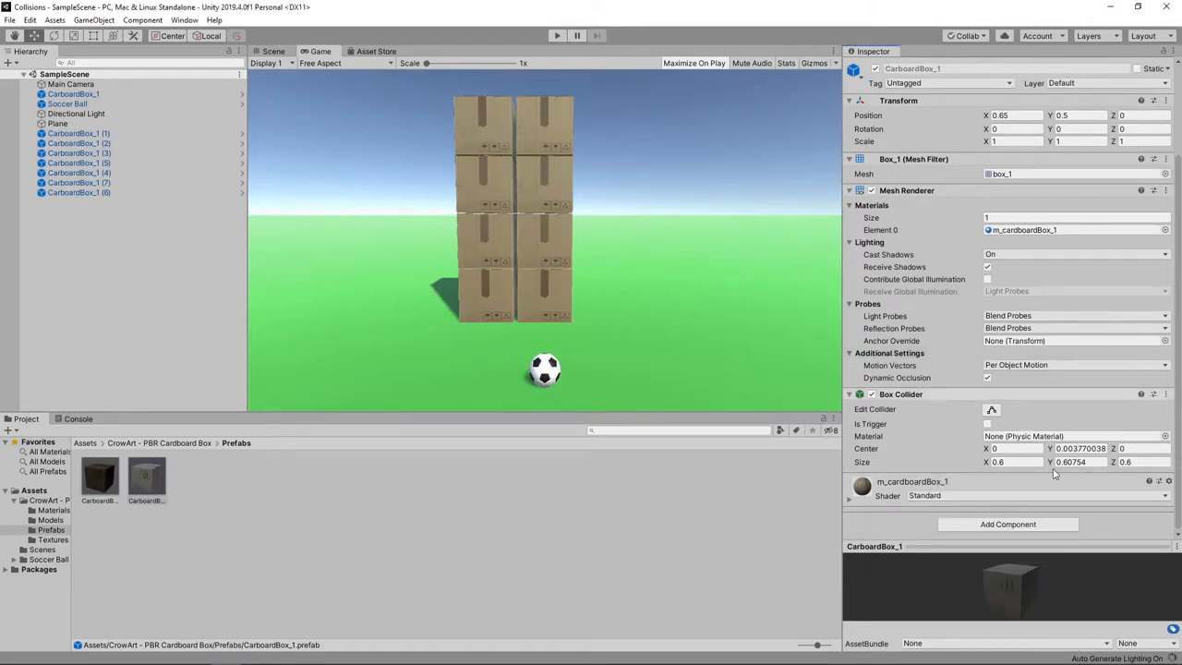
pyautogui.click(1007, 524)
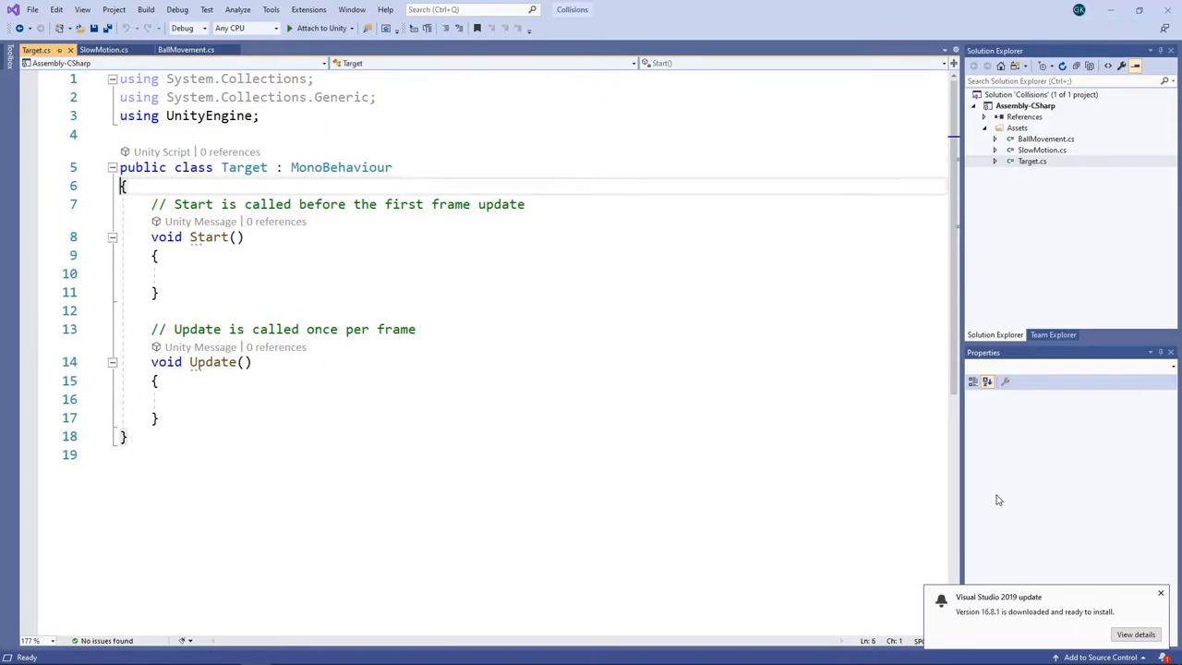
# Add a private Renderer field to Target.cs, assigned with GetComponent<Renderer>() in Start.
pyautogui.write('private Renderer r')
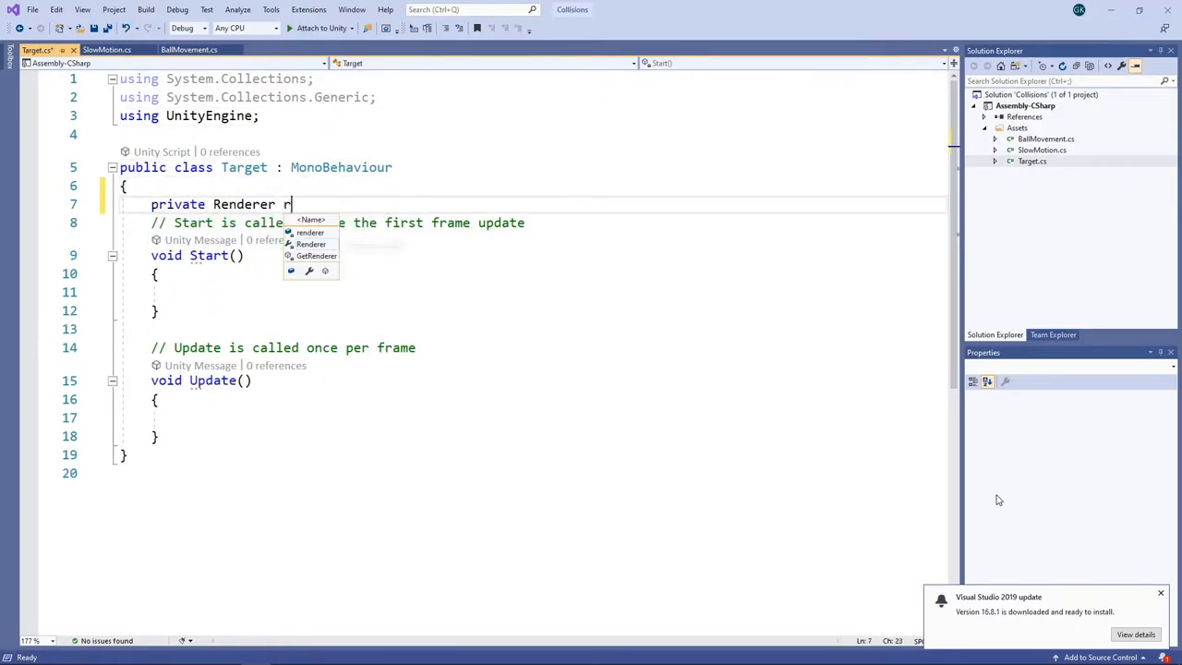
pyautogui.write('enderer;')
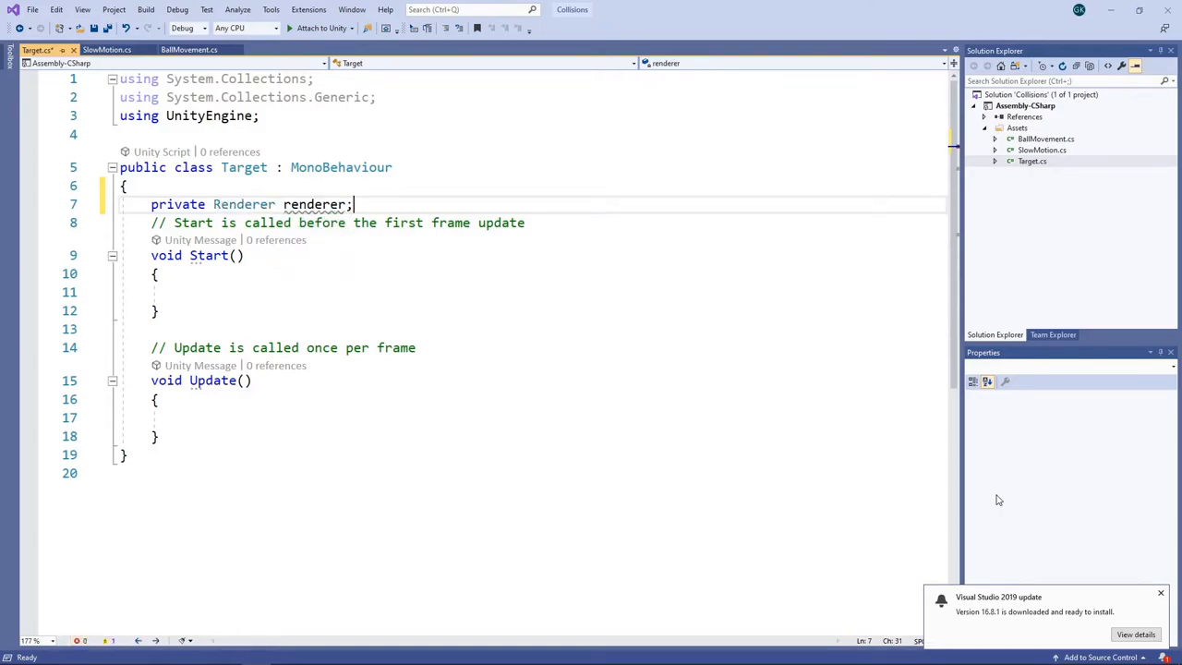
pyautogui.write('renderer')
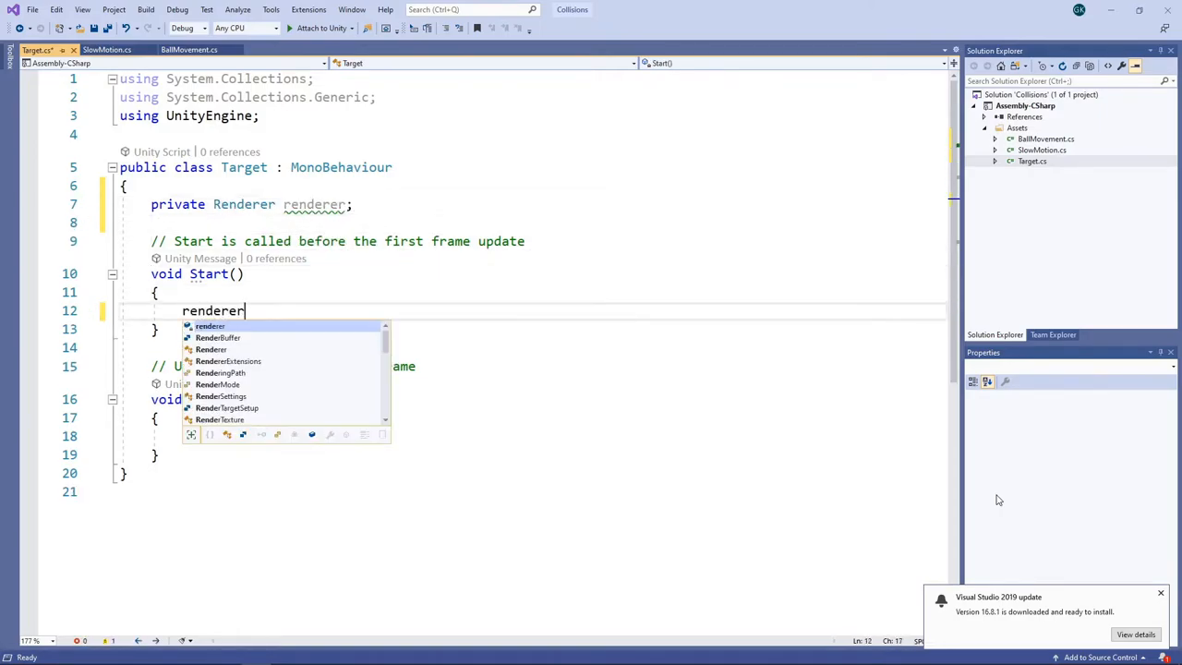
pyautogui.write('= GetCompone')
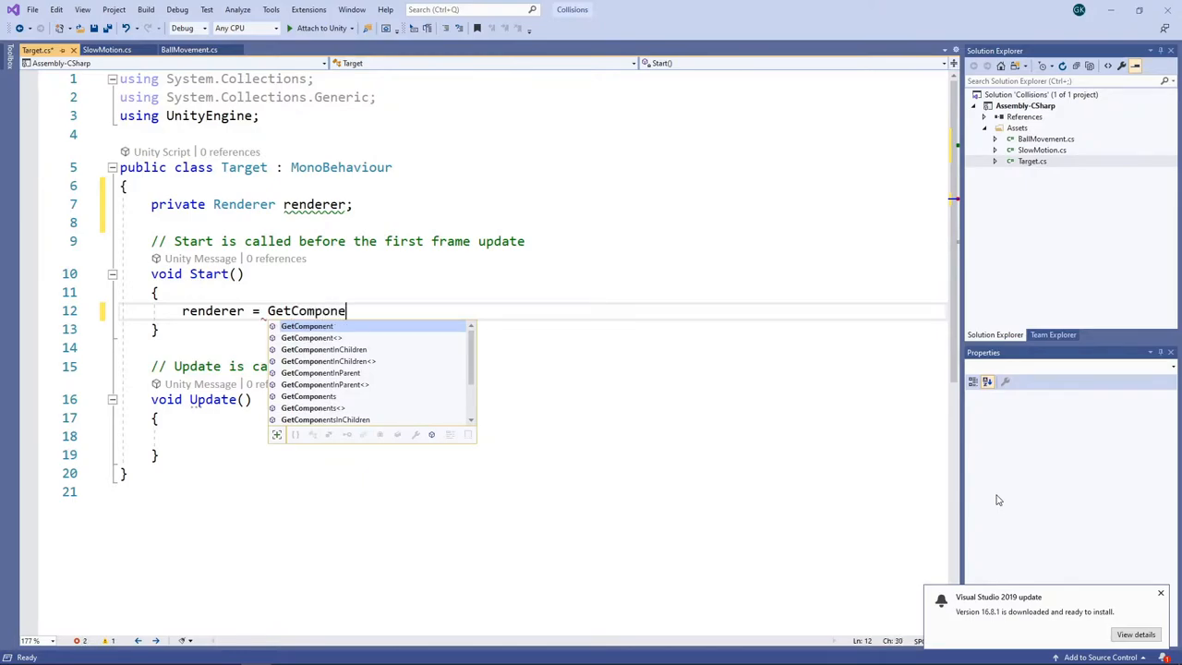
pyautogui.write('<Renderer>')
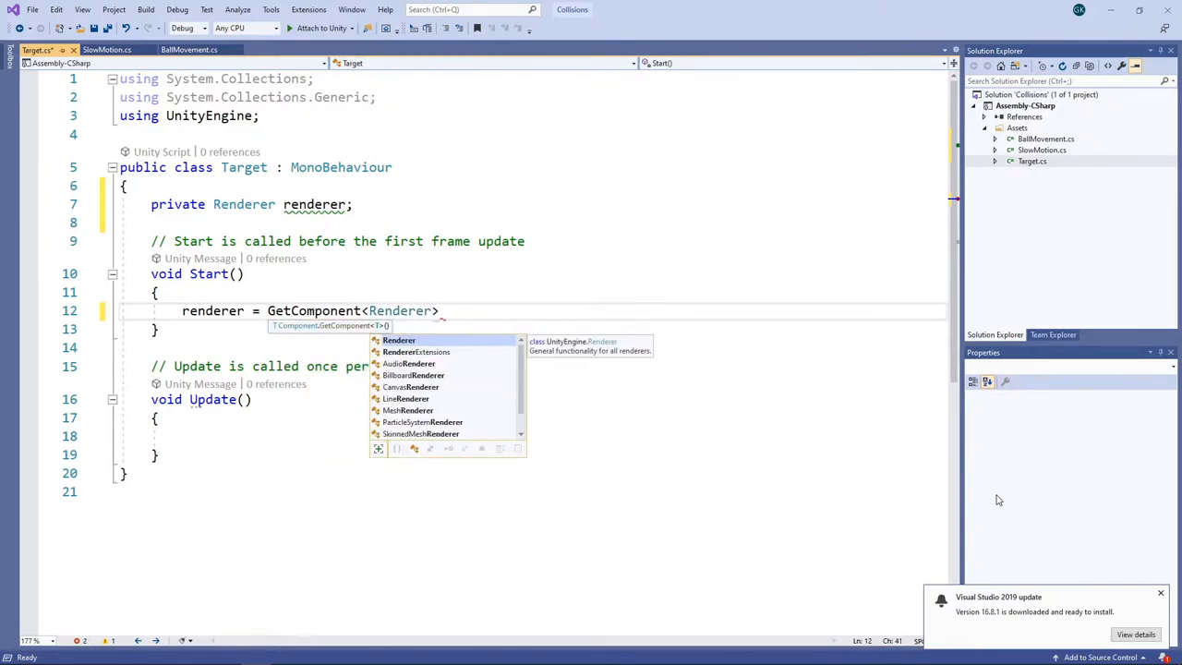
pyautogui.write('();')
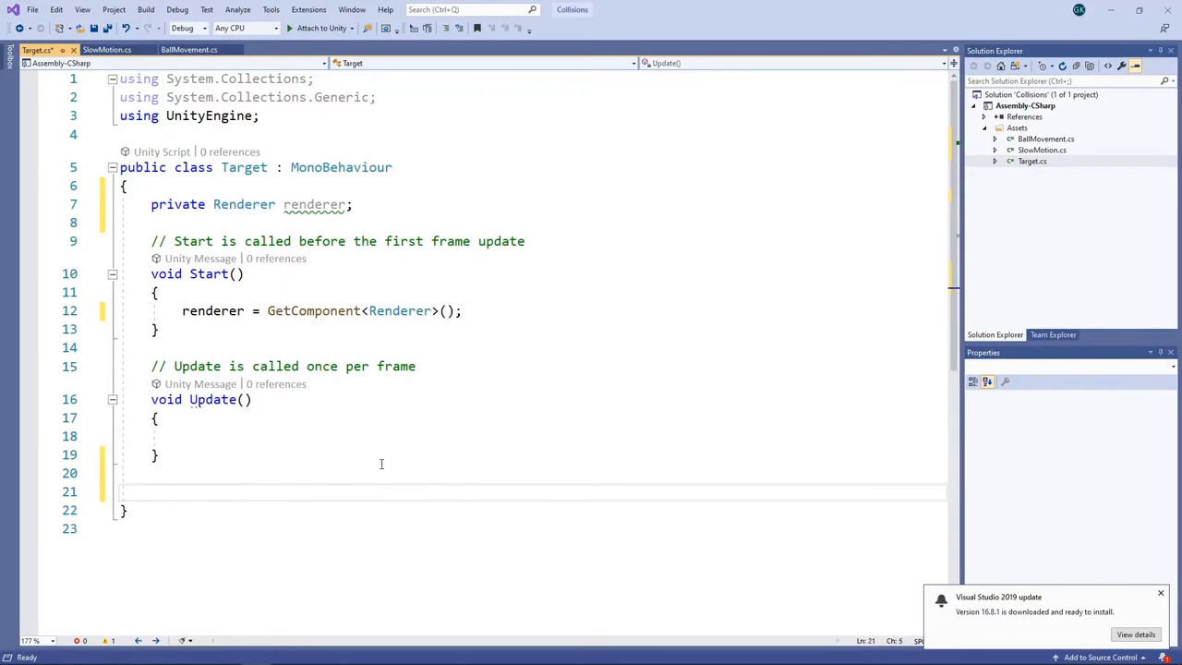
# Add OnMouseEnter setting the material color to Color.red and OnMouseExit resetting it to Color.white.
pyautogui.write('onmouseenter')
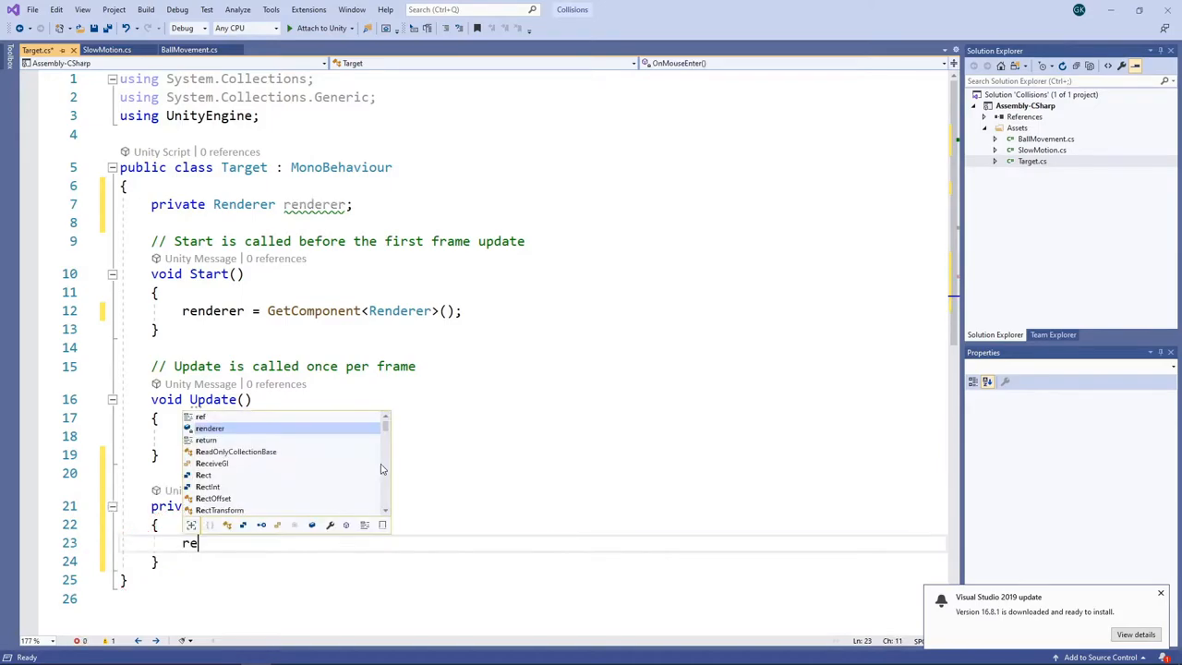
pyautogui.write('renderer.material.color')
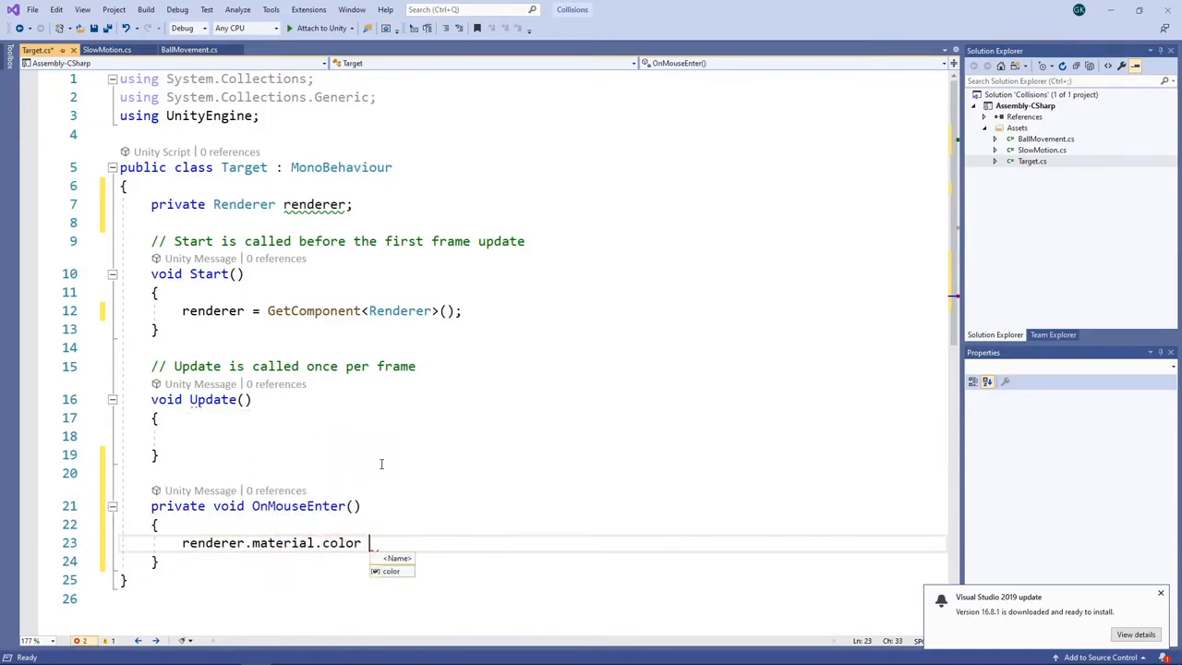
pyautogui.write('= Color.red;')
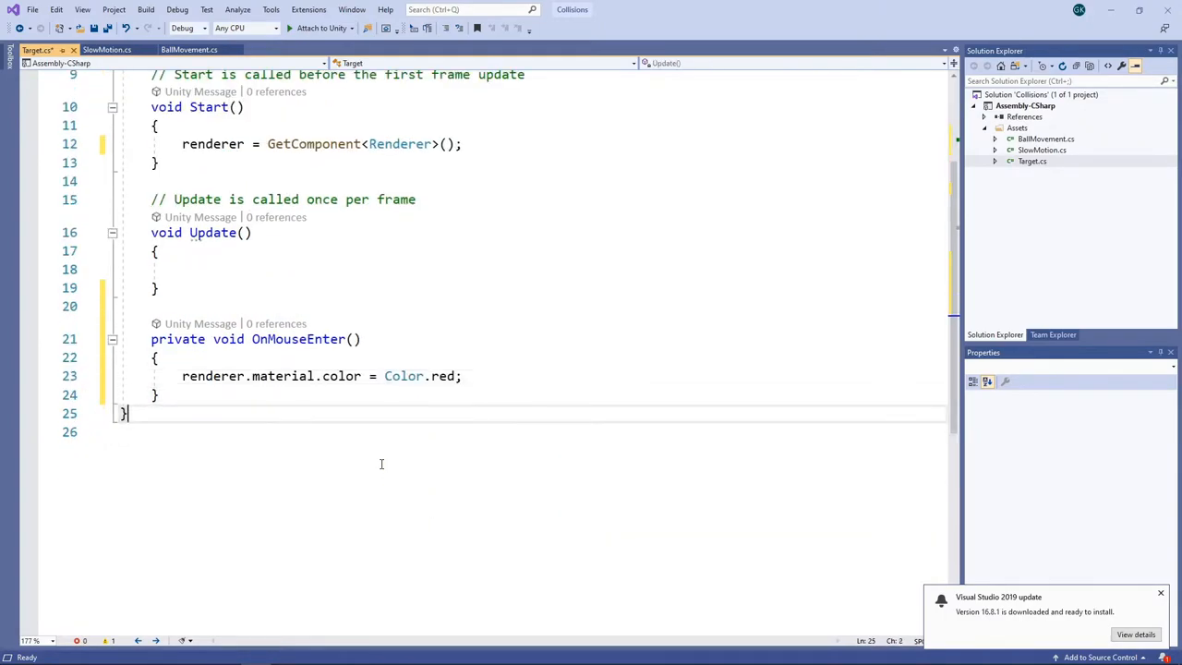
pyautogui.write('OnMouseExit(')
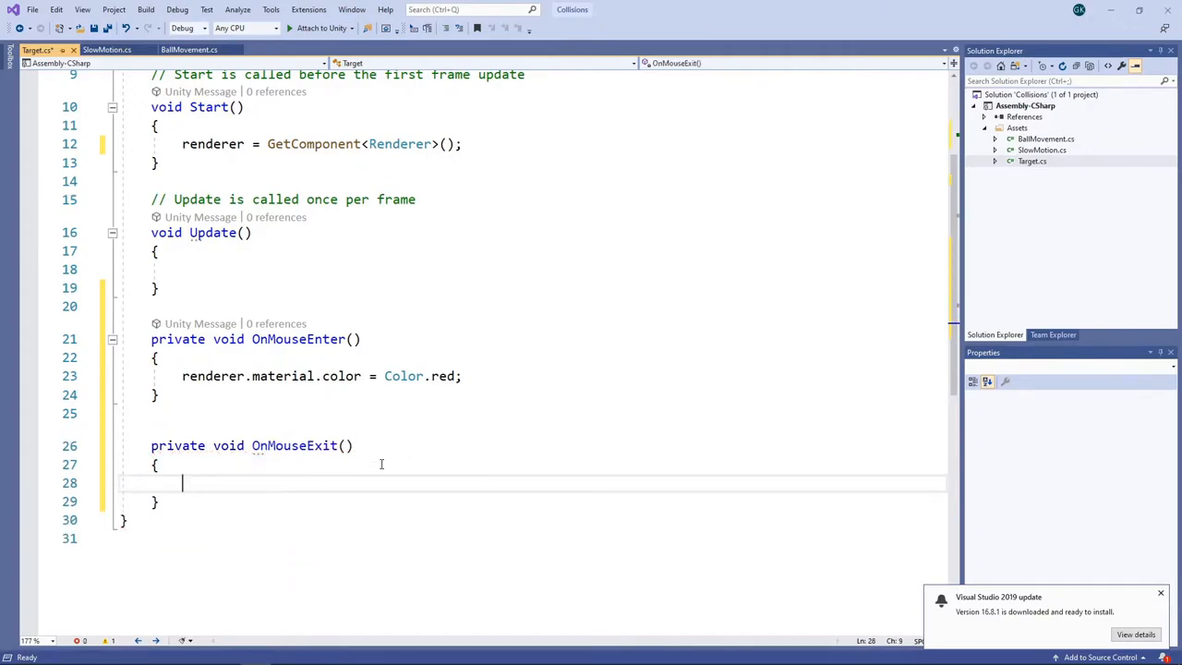
pyautogui.write('renderer')
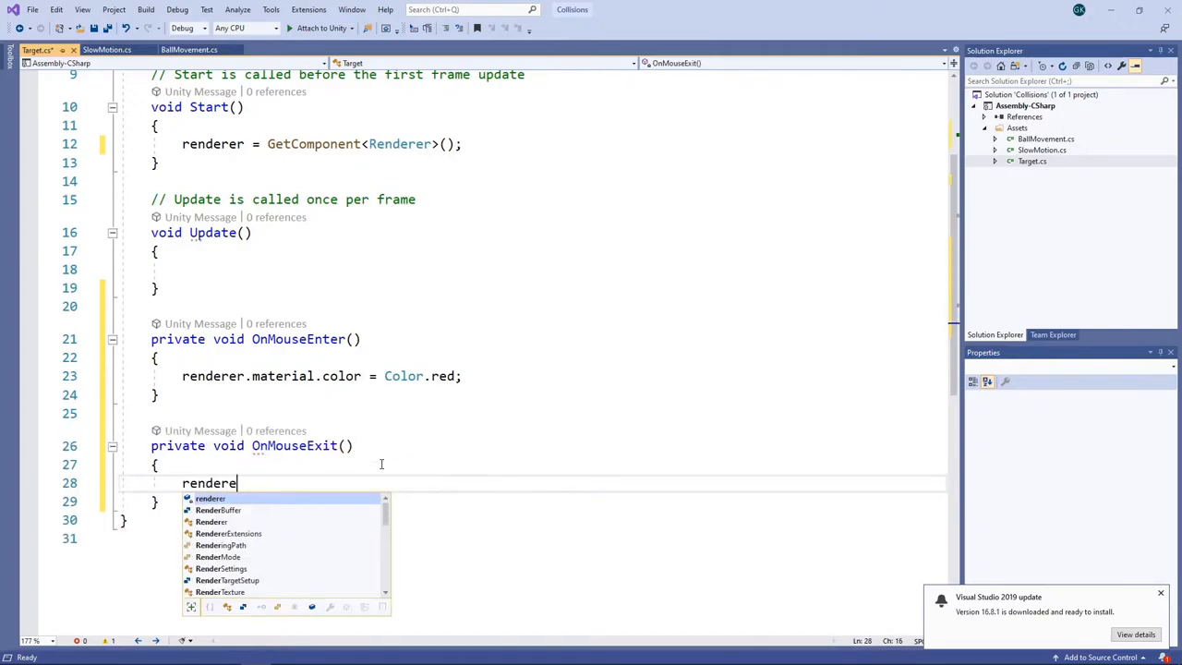
pyautogui.write('.material')
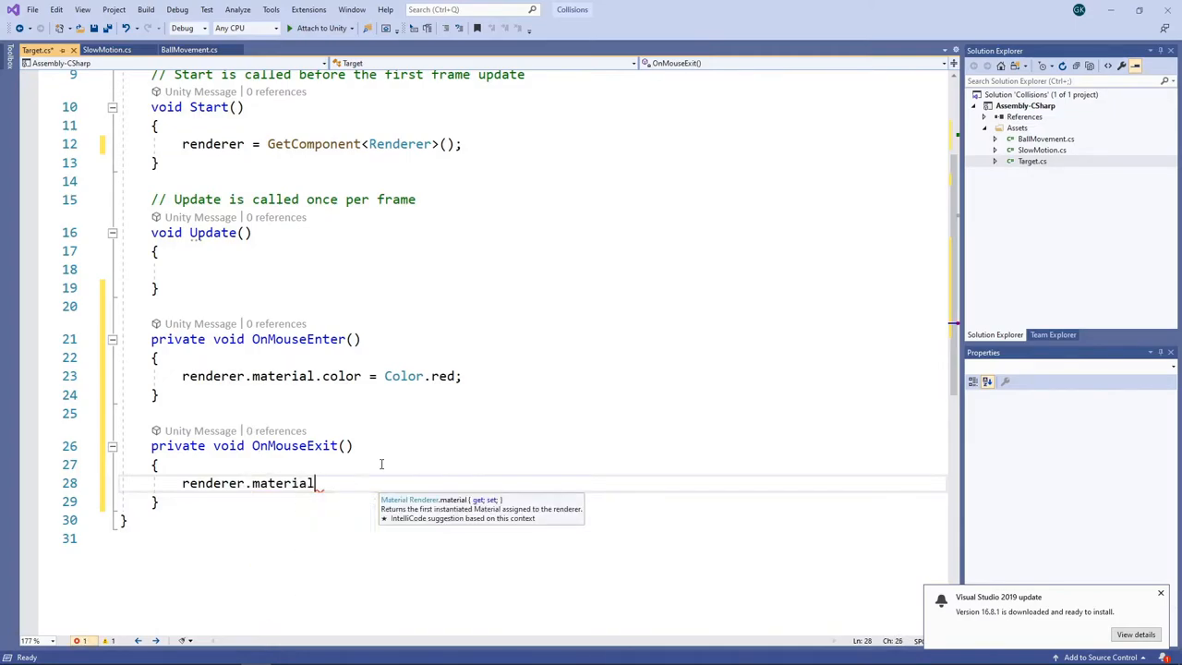
pyautogui.write('.color =')
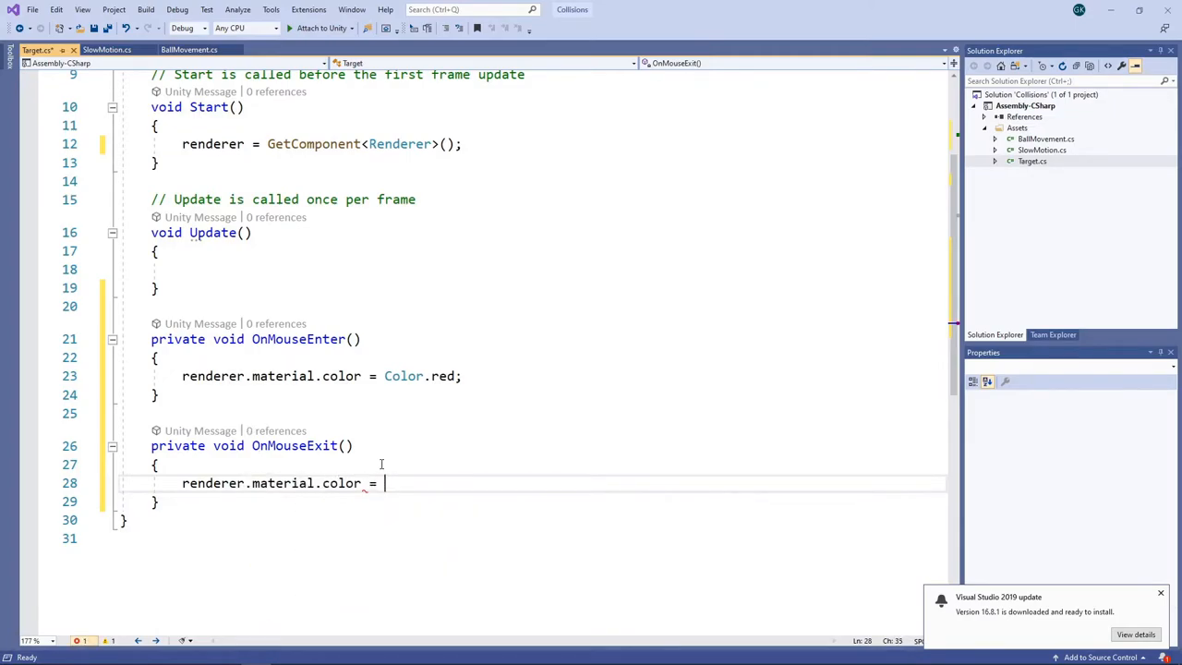
pyautogui.write('Color.whi')
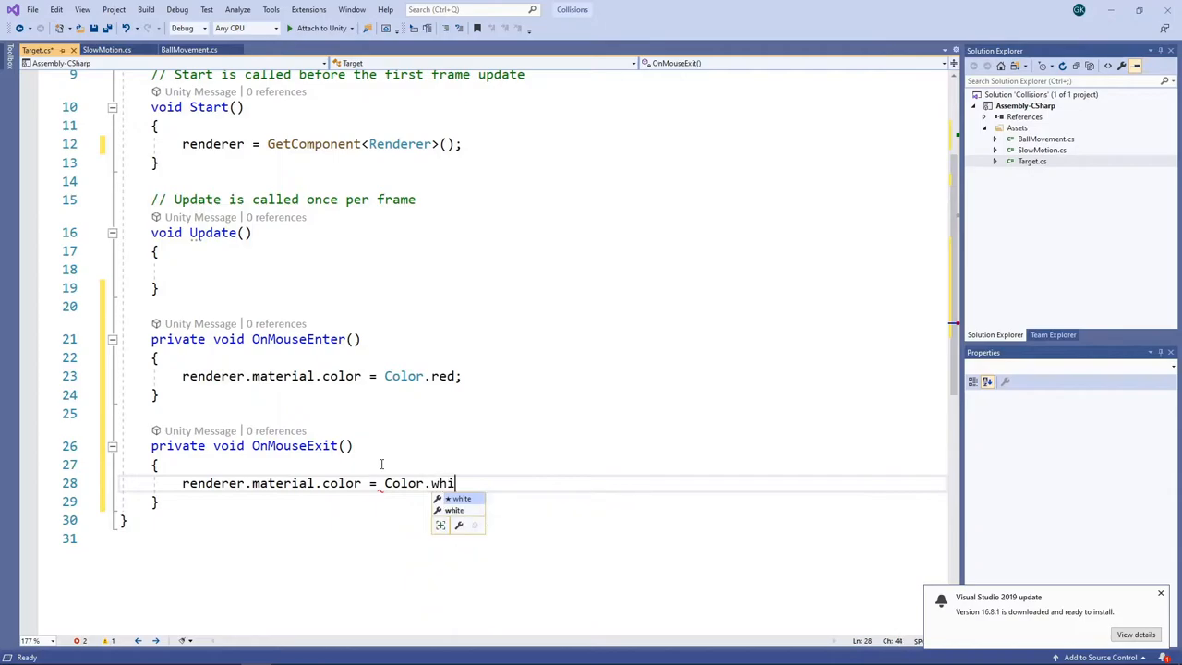
pyautogui.write('te;')
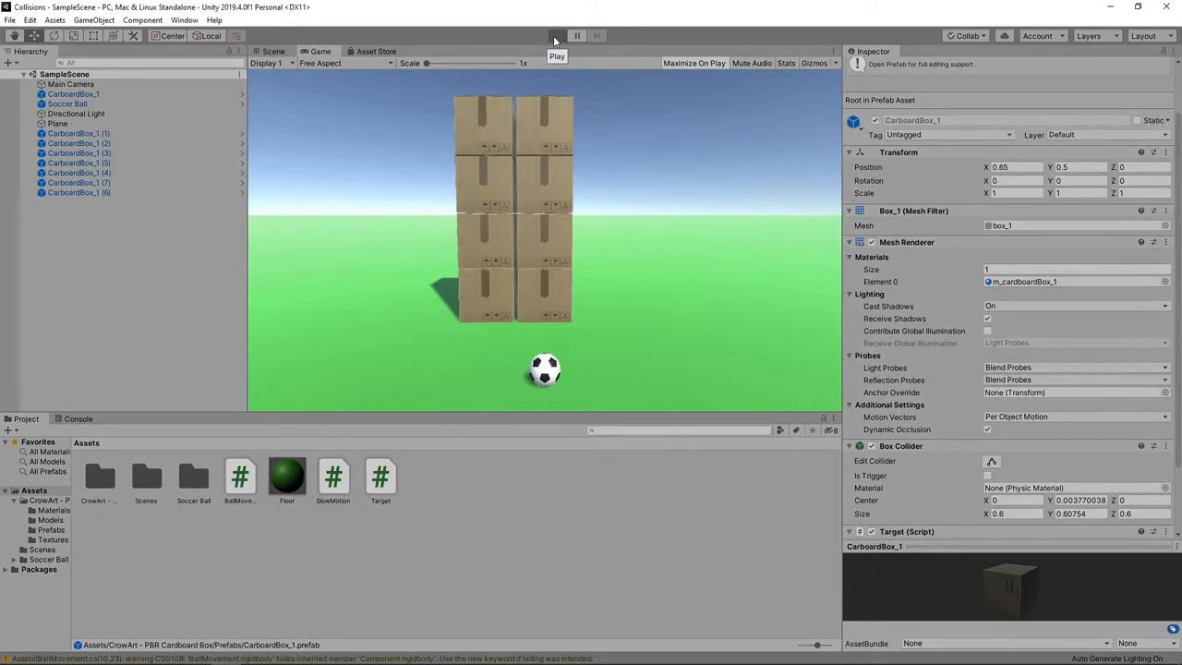
# Play-test the scene, hovering a cardboard box to see it turn red, then stop playing.
pyautogui.click(557, 35)
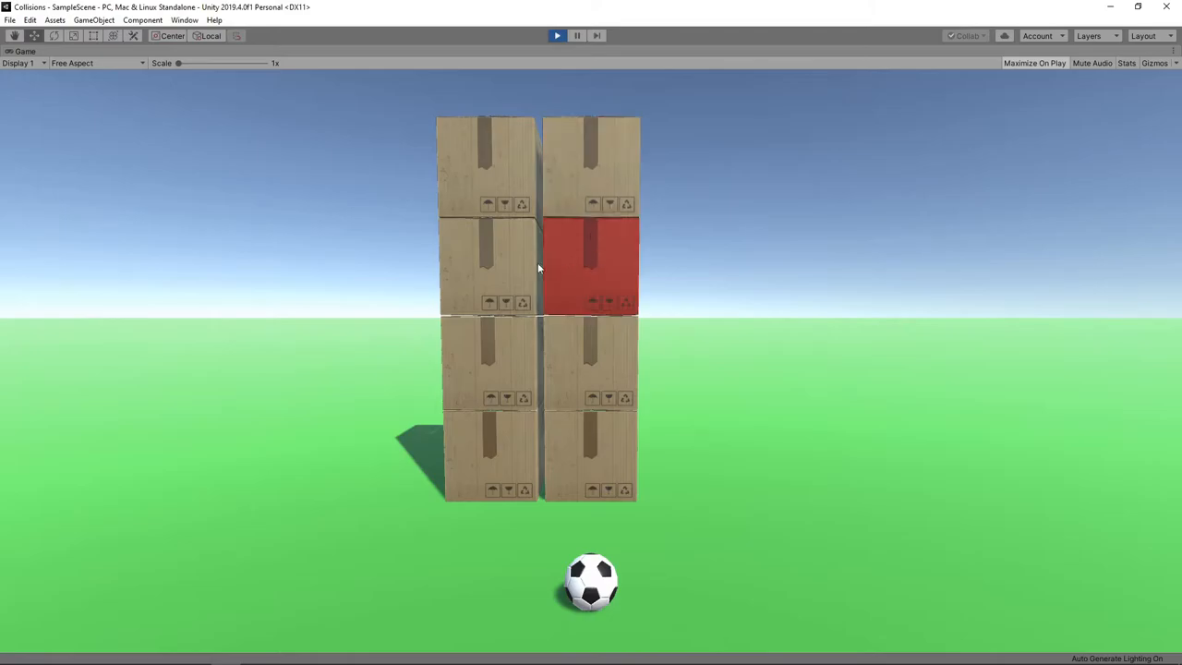
pyautogui.click(557, 35)
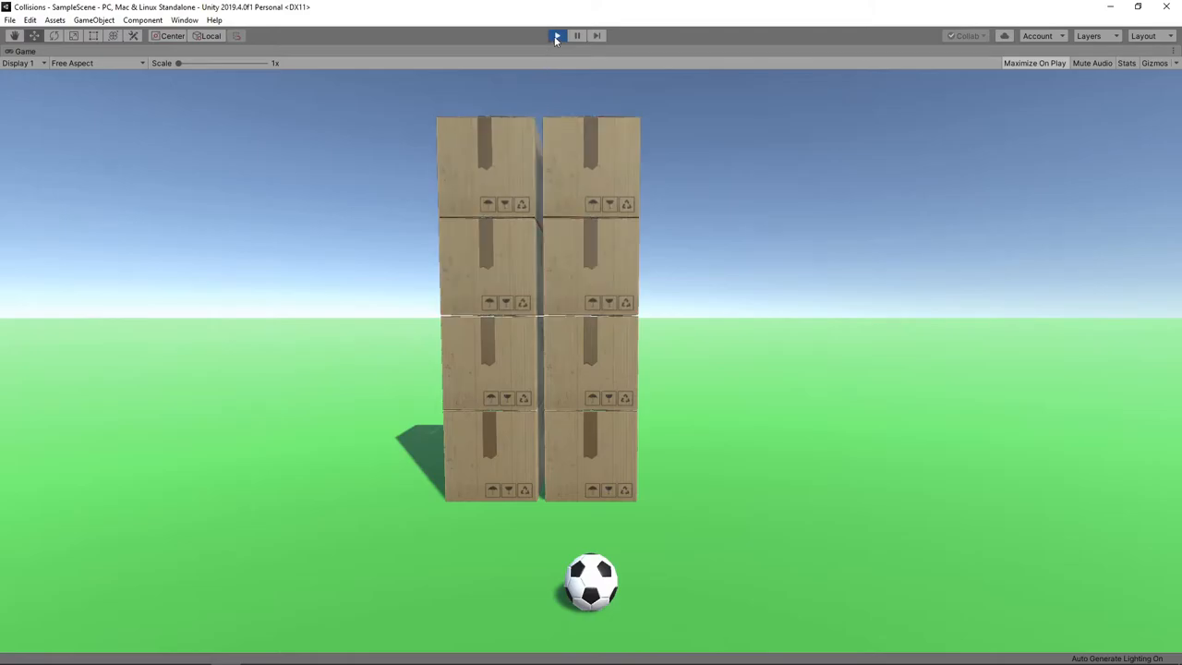
pyautogui.click(557, 35)
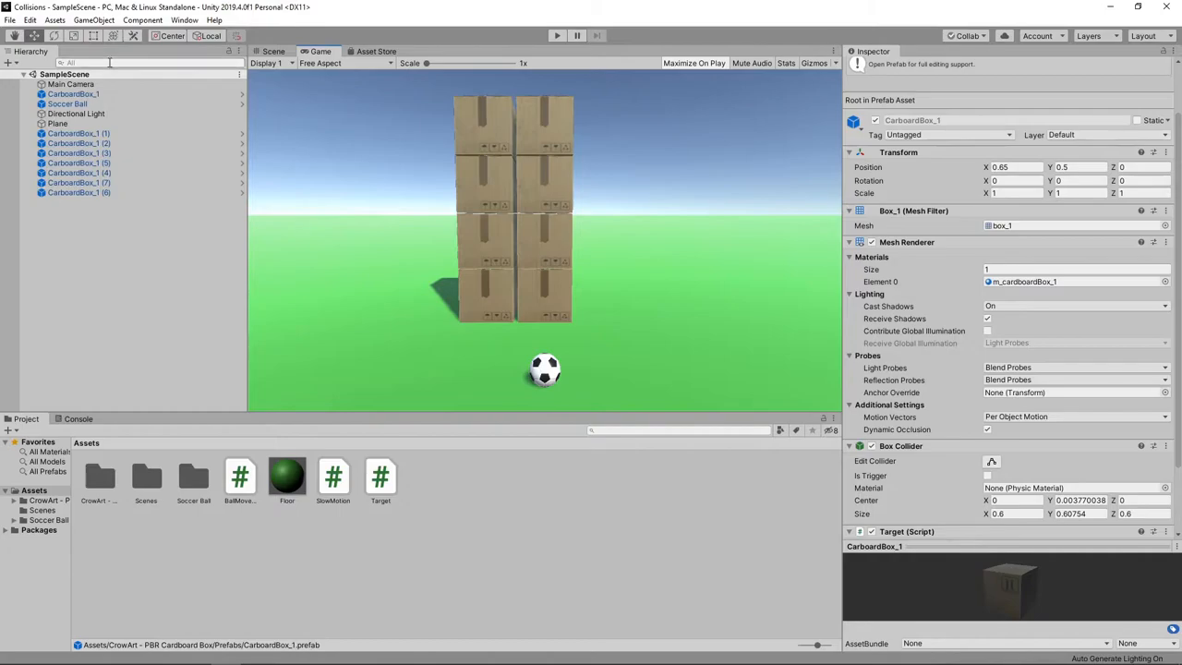
# Attach a new script named TargetSelector to the Soccer Ball.
pyautogui.click(68, 104)
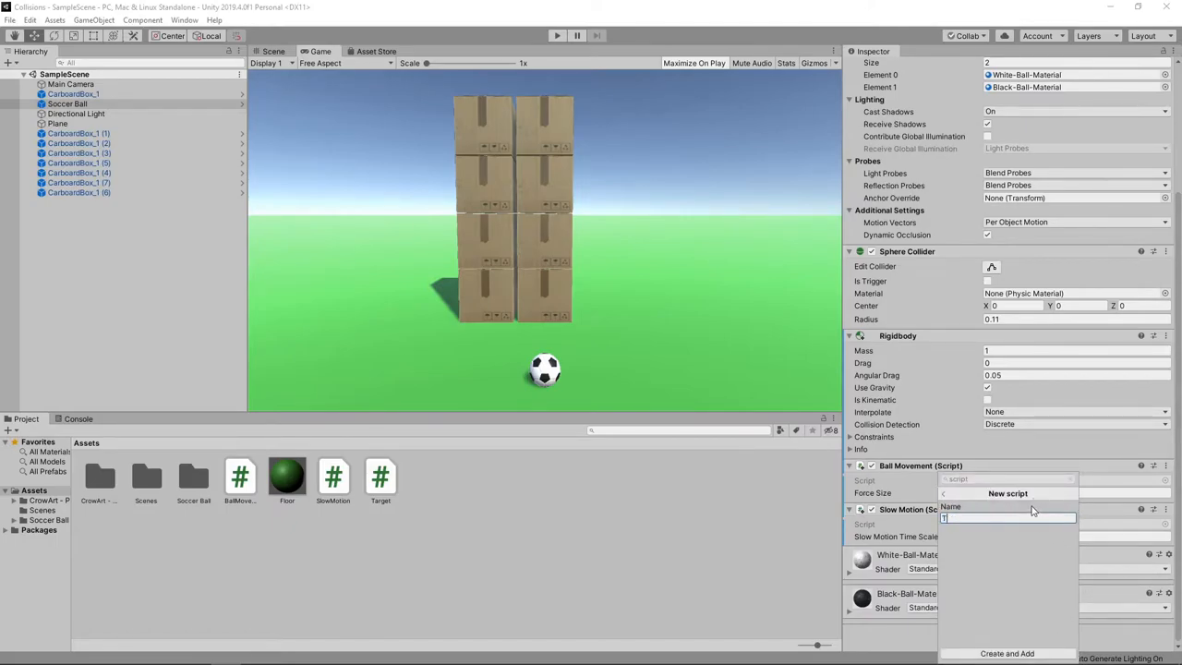
pyautogui.write('TargetSelector')
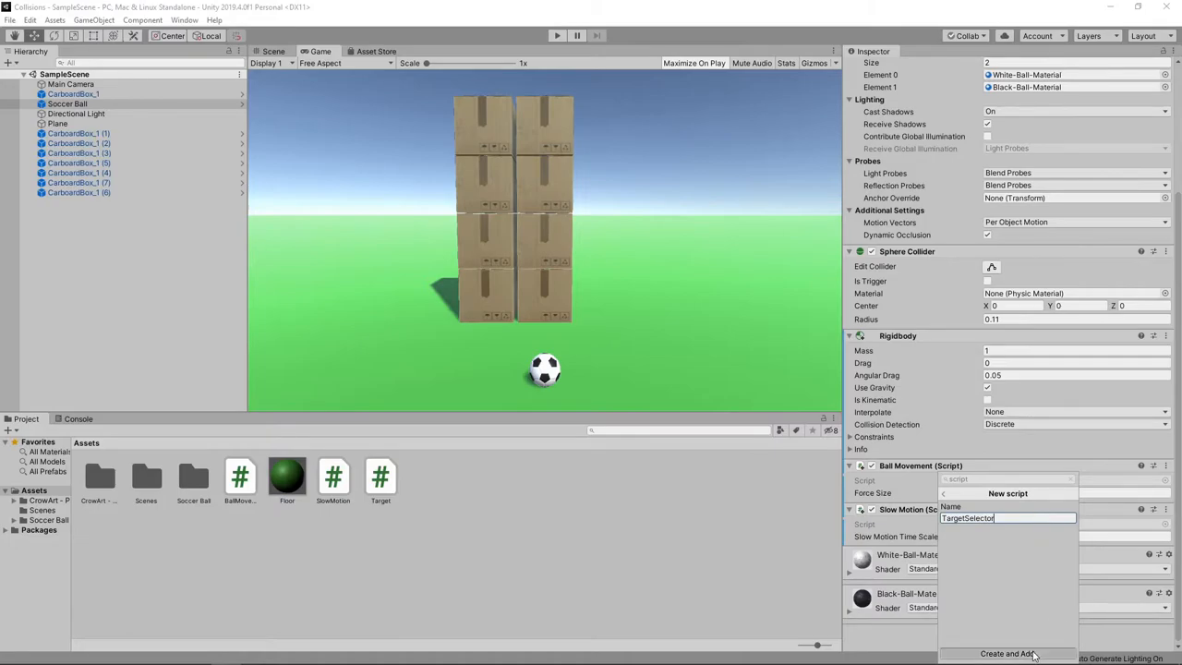
pyautogui.click(1006, 653)
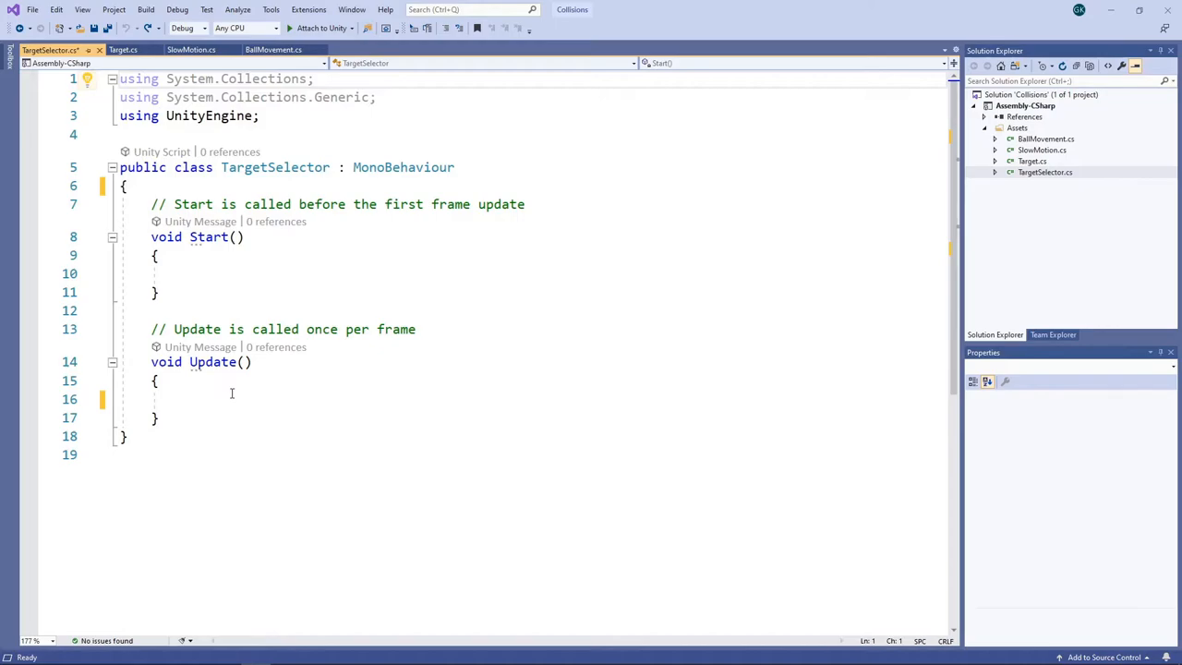
# Start an Input.GetMouseButtonDown check in Update and declare a public Camera field.
pyautogui.write('if')
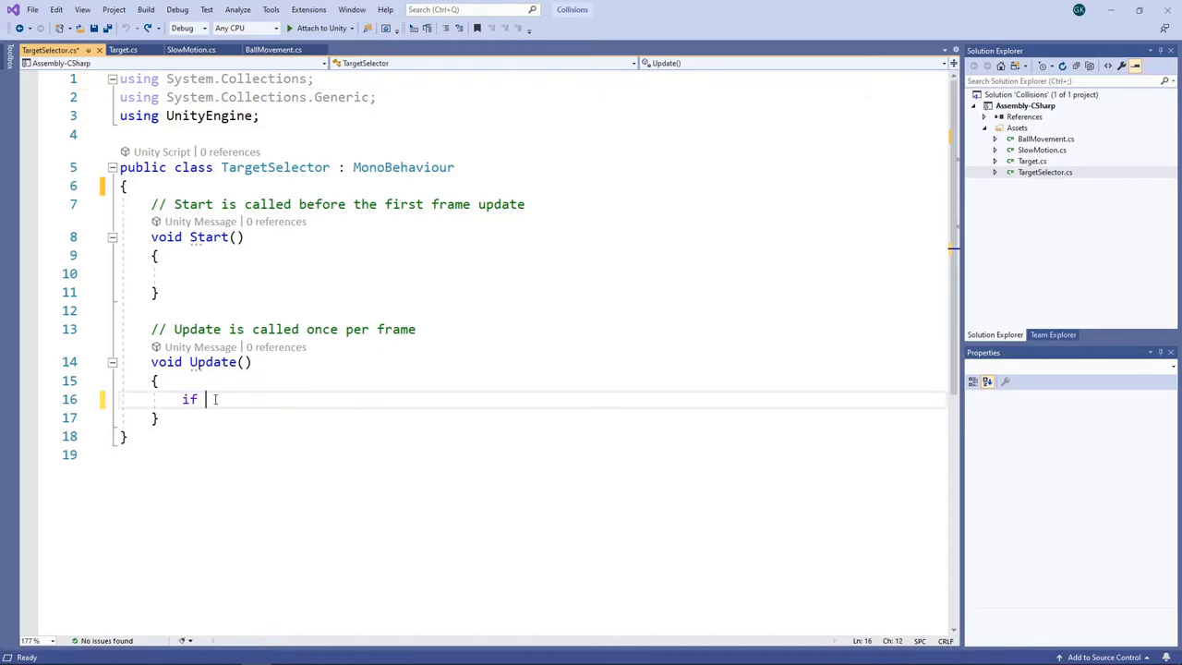
pyautogui.write('(Input.Get')
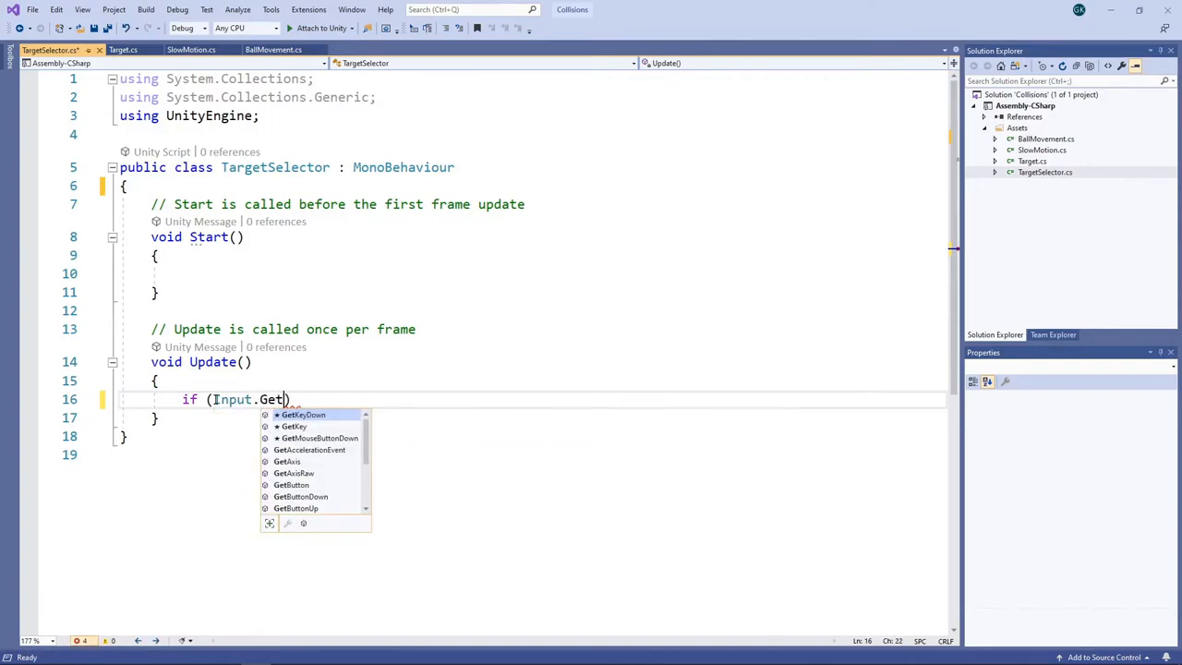
pyautogui.write('MouseButtonDown(0')
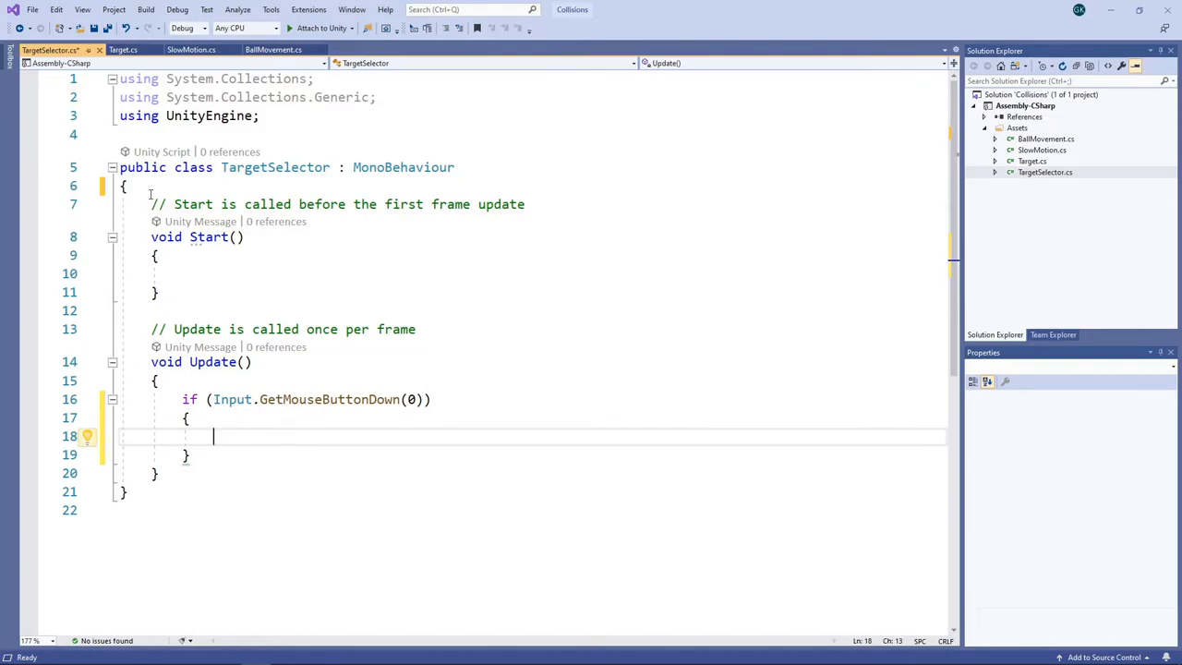
pyautogui.write('public Camera')
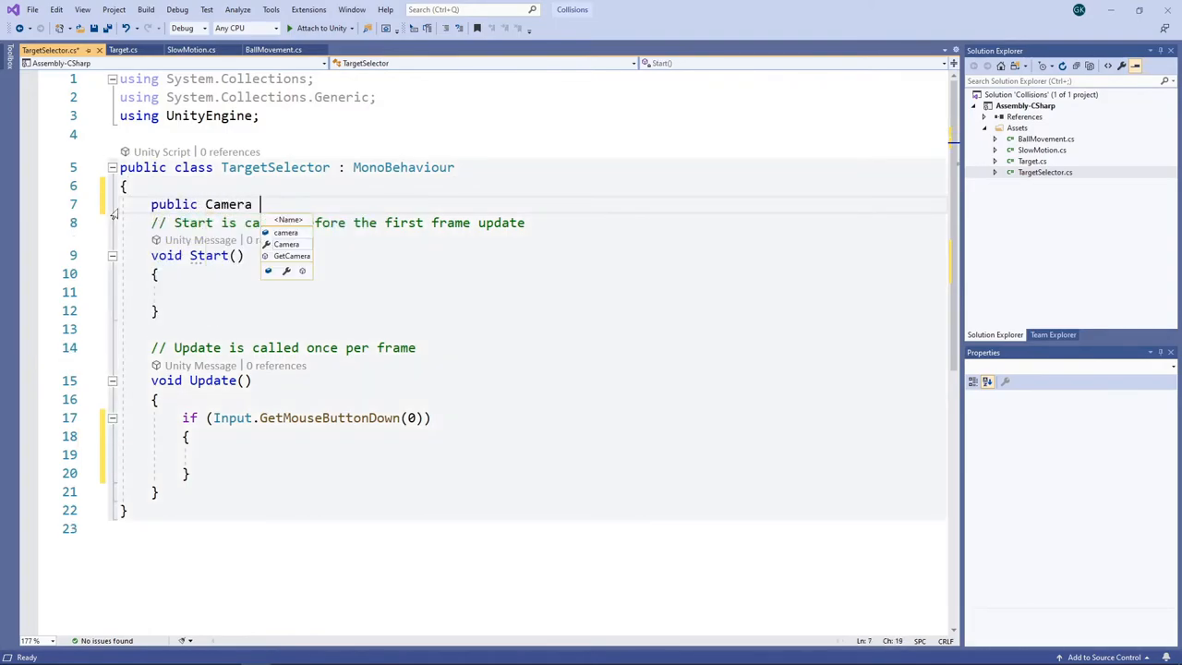
pyautogui.write('camera;')
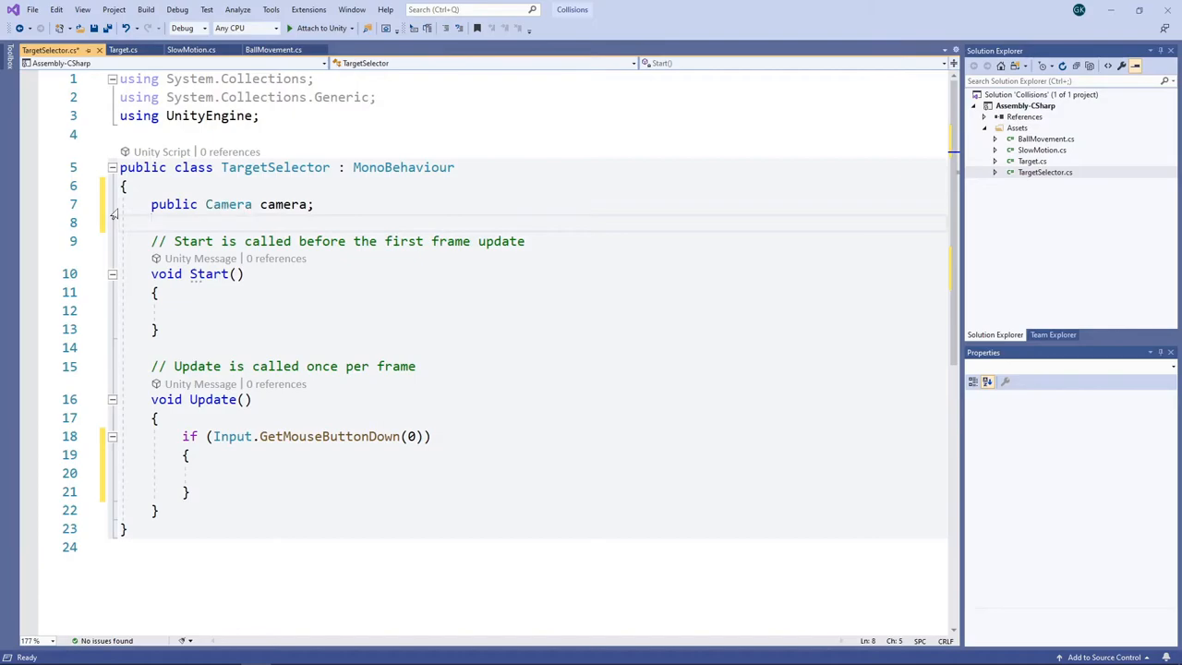
# Inside the click check, create a ray with camera.ScreenPointToRay(Input.mousePosition).
pyautogui.click(218, 473)
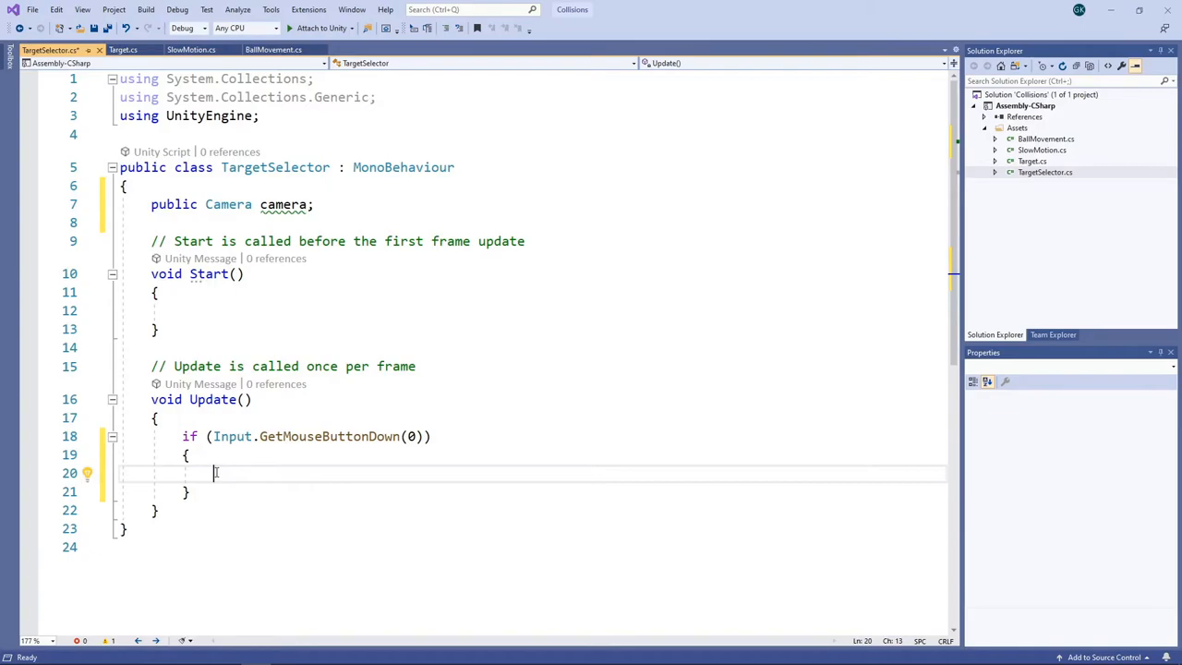
pyautogui.write('Ray ray = c')
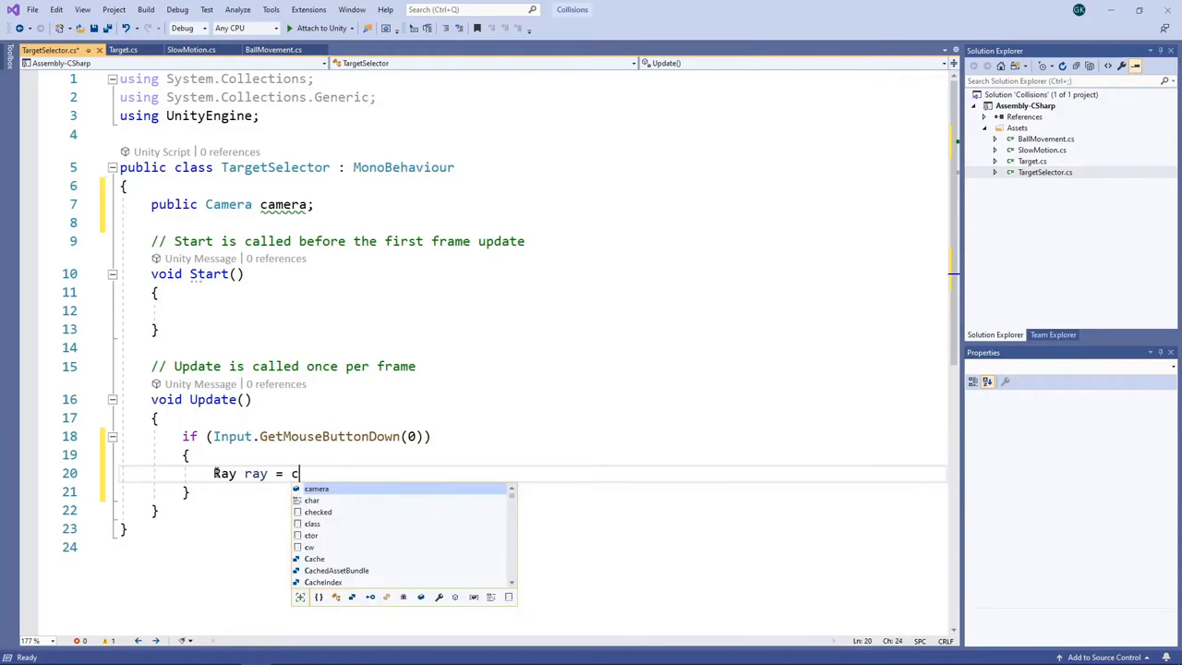
pyautogui.write('amera.ScreenPo')
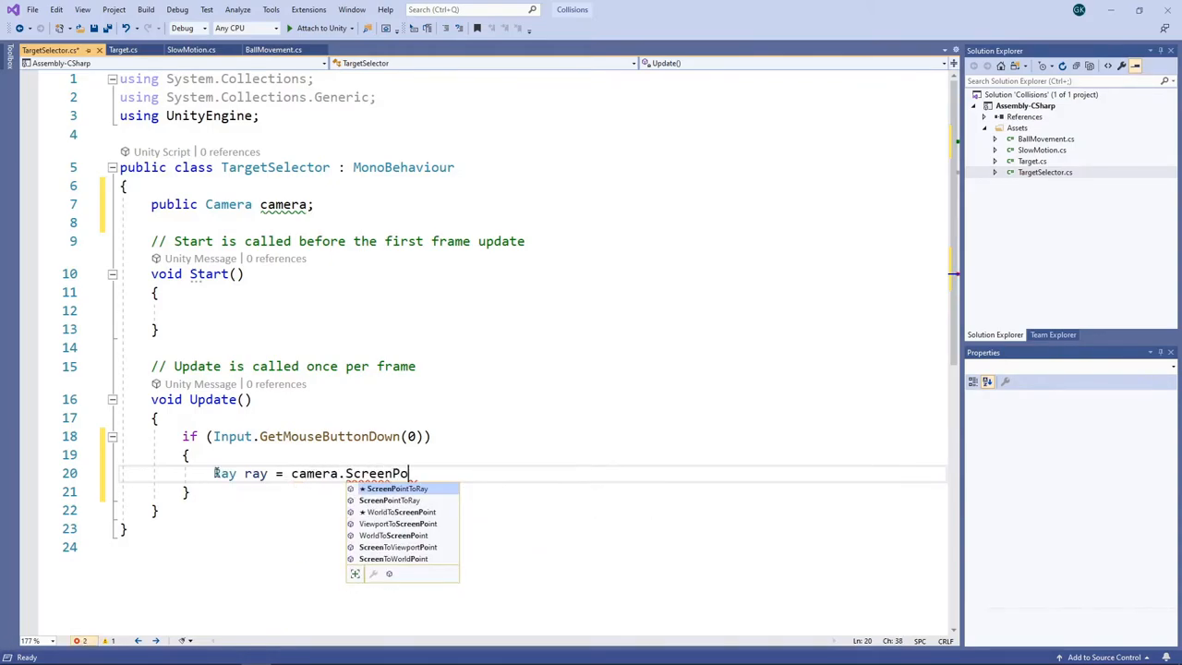
pyautogui.write('intToRay')
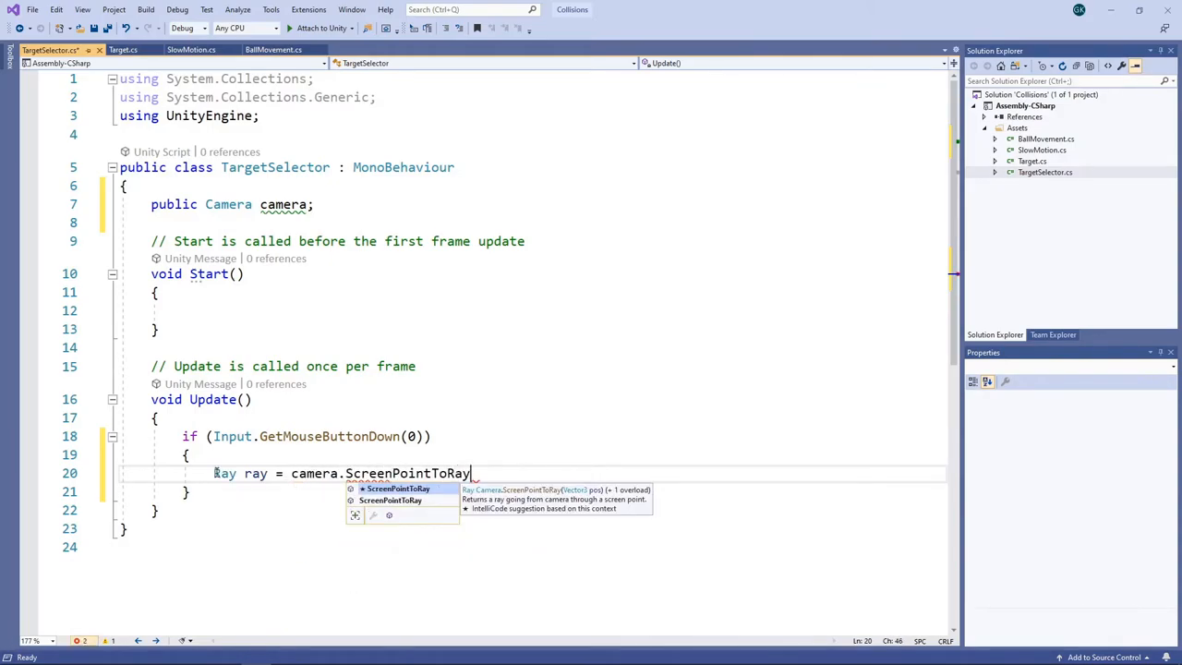
pyautogui.write('(Input.mousePosition);')
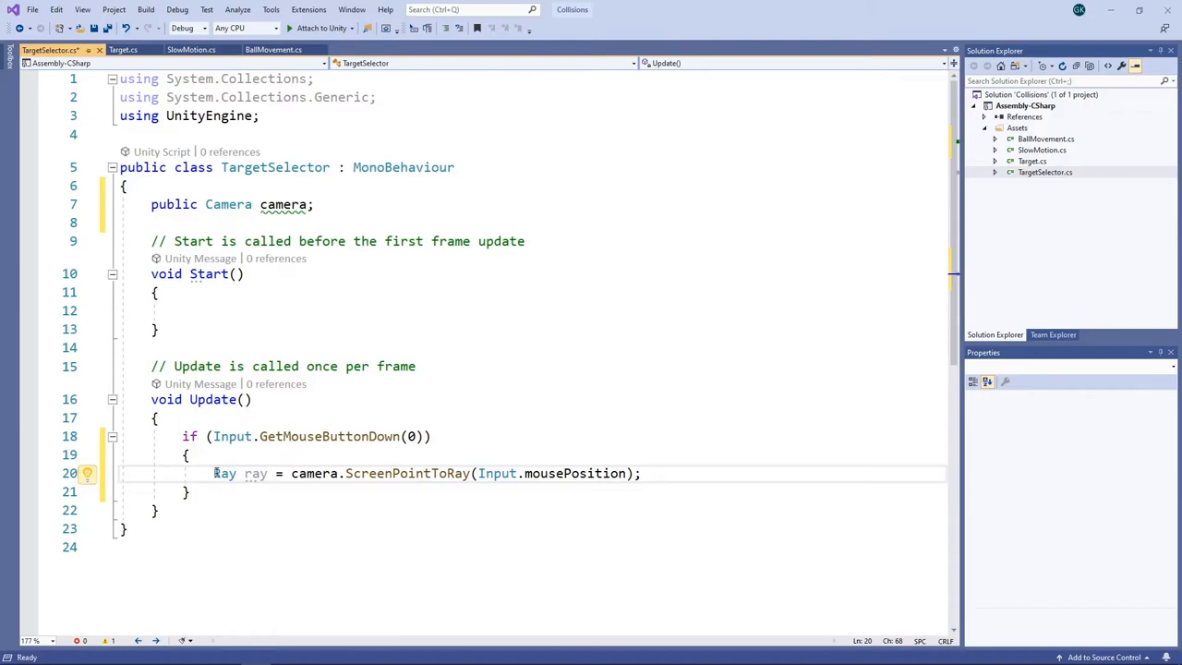
pyautogui.press('Enter')
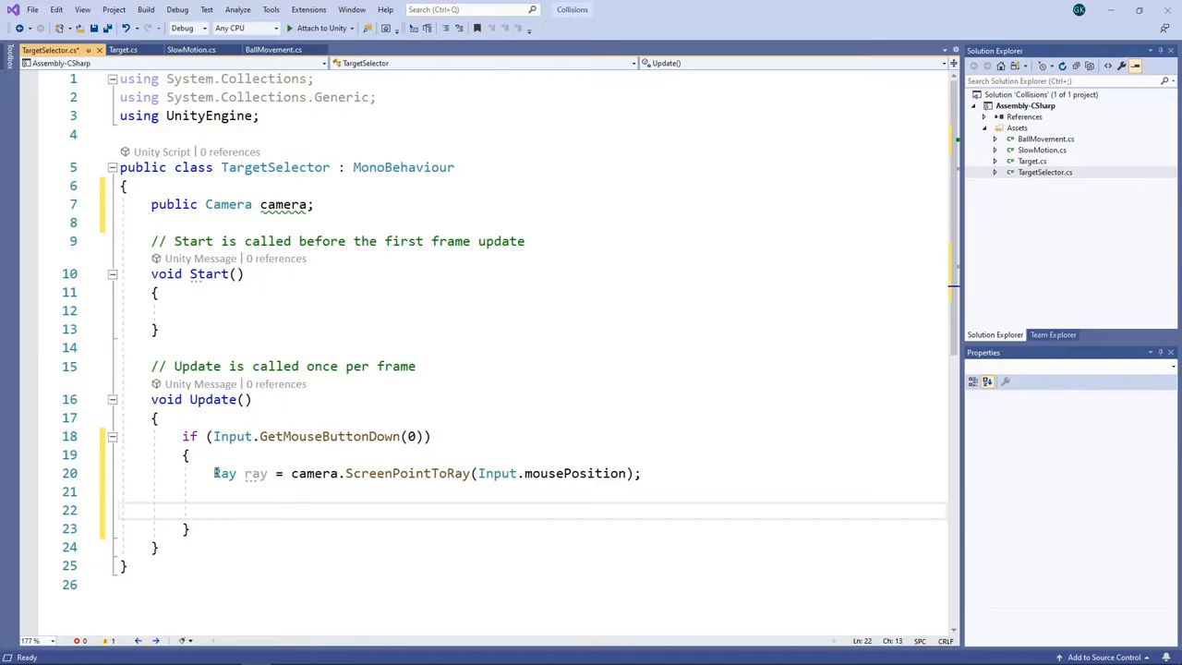
# Add Physics.Raycast with out RaycastHit and check the hit object's GetComponent<Target>() != null.
pyautogui.write('if (Physics.Raycas')
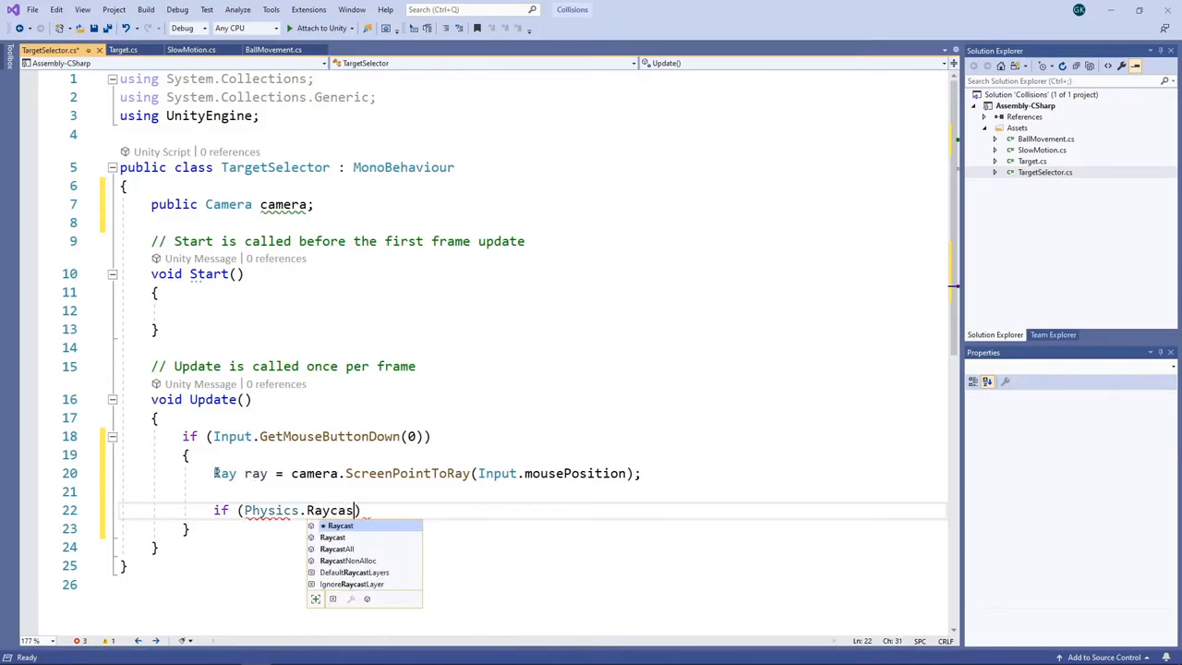
pyautogui.write('(ray,')
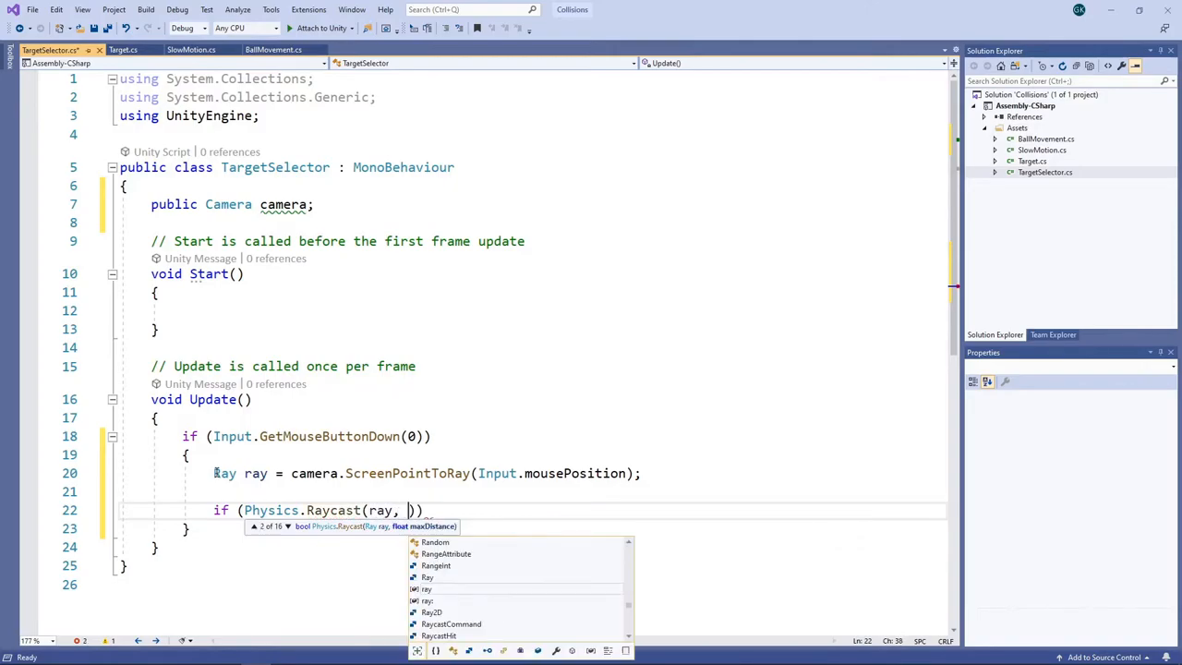
pyautogui.write('out RaycastHit hitInfo')
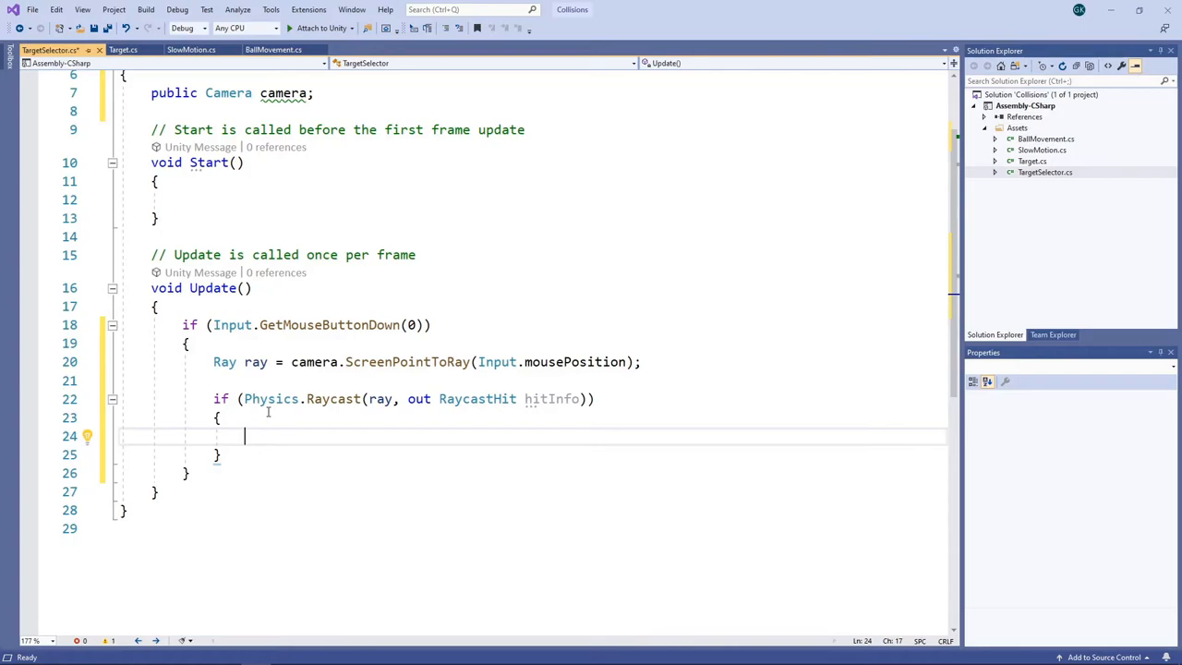
pyautogui.write('if (hit')
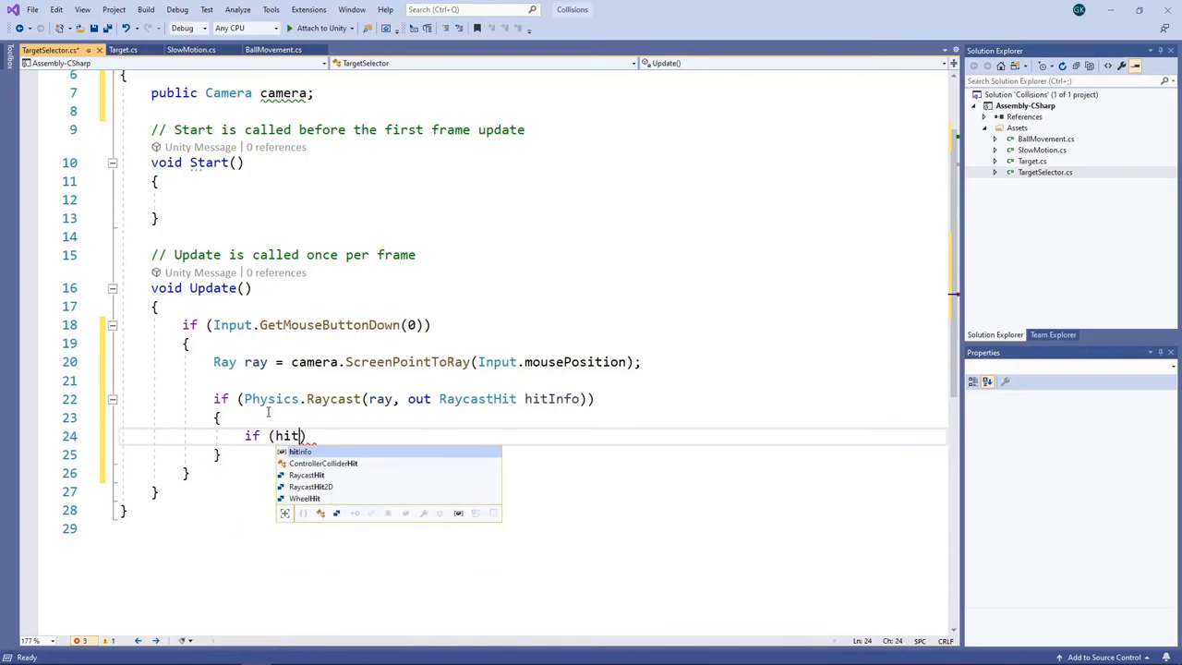
pyautogui.write('Info.colli')
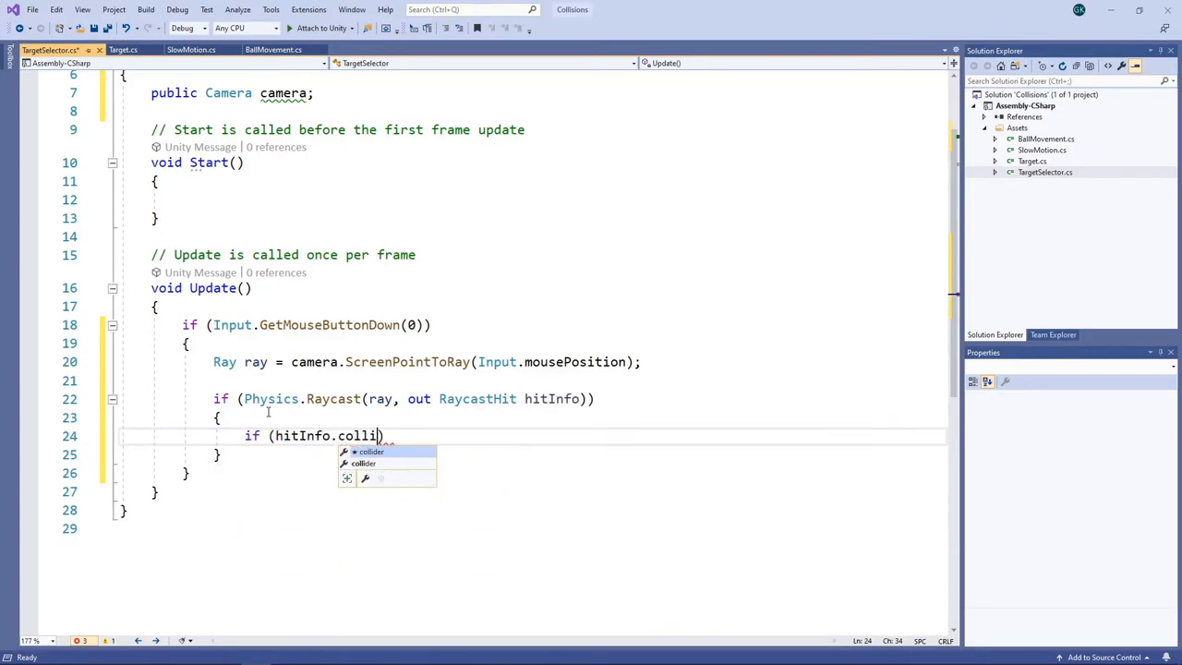
pyautogui.write('der.gameObject.GetComponent<Target>(')
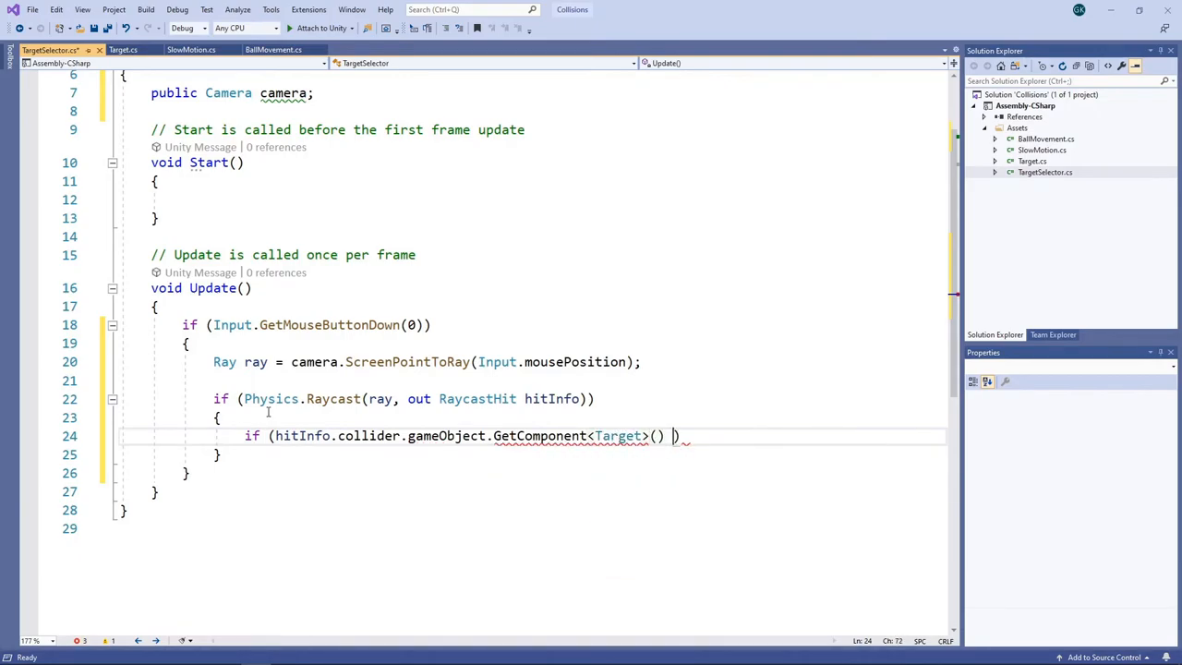
pyautogui.write('!= null')
pyautogui.write('{')
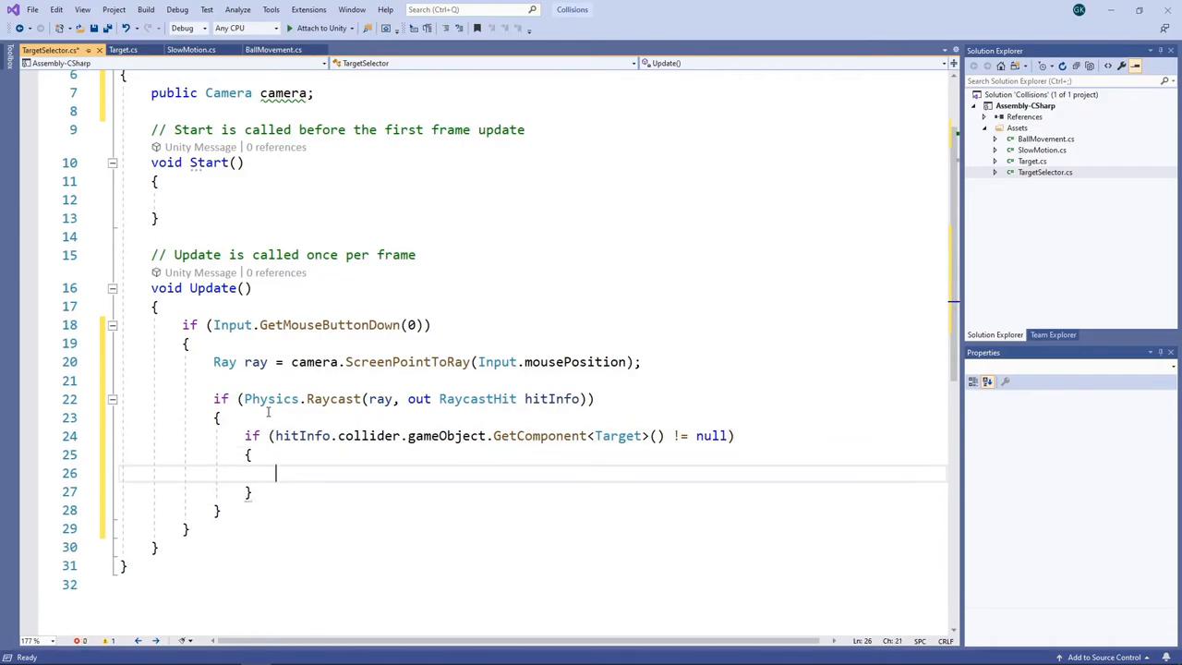
# Compute Vector3 distanceToTarget = hitInfo.point - transform.position inside the target check.
pyautogui.write('Vector3')
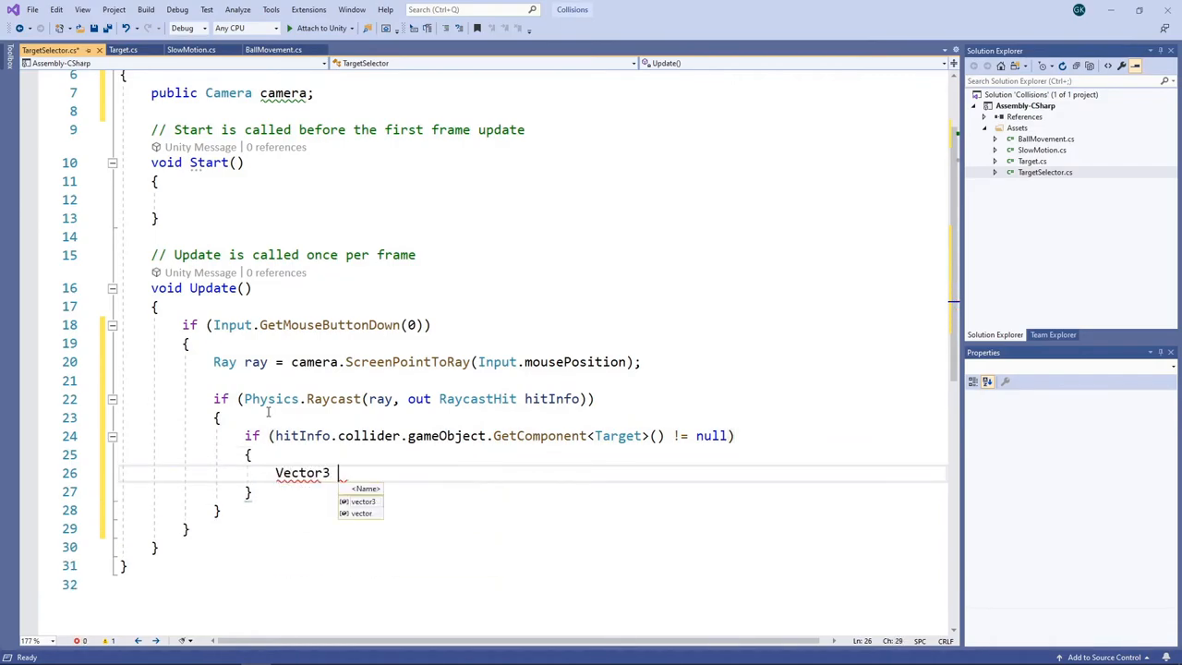
pyautogui.write('distanceToTa')
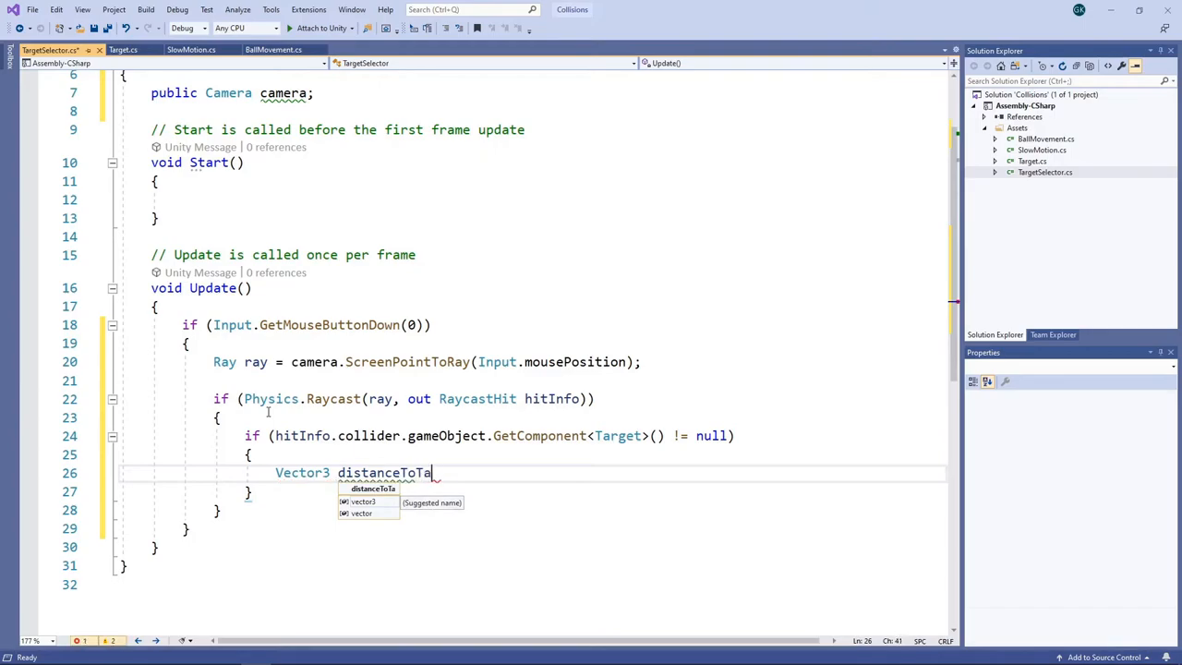
pyautogui.write('rget = hitInf')
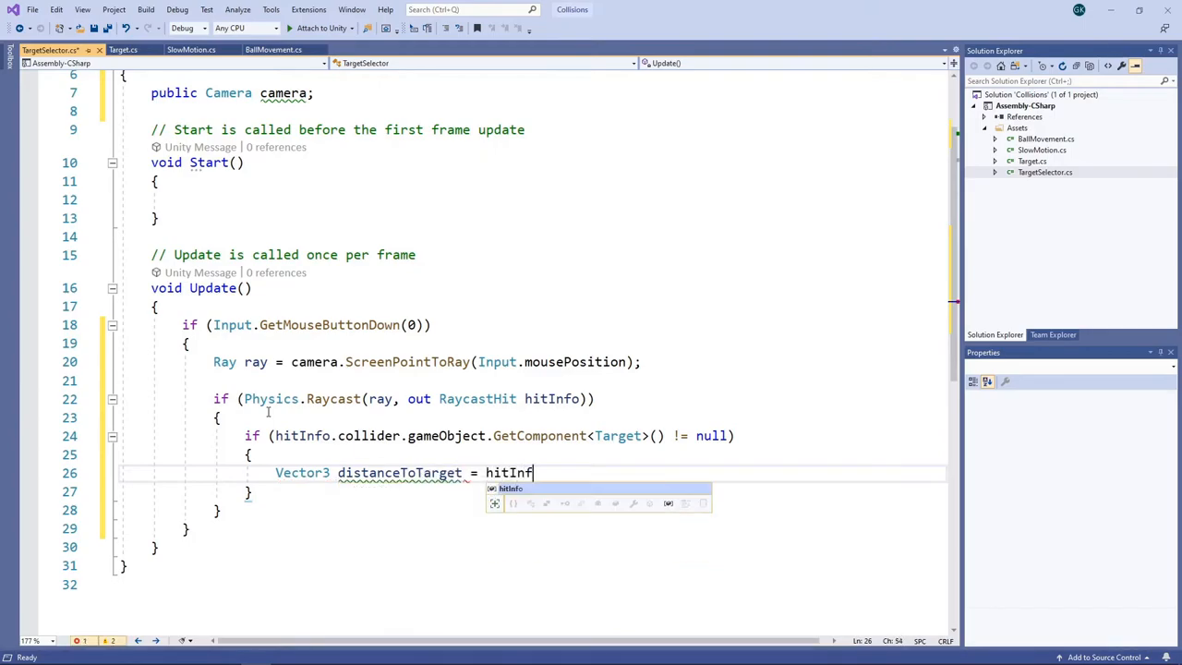
pyautogui.write('o.point - transf')
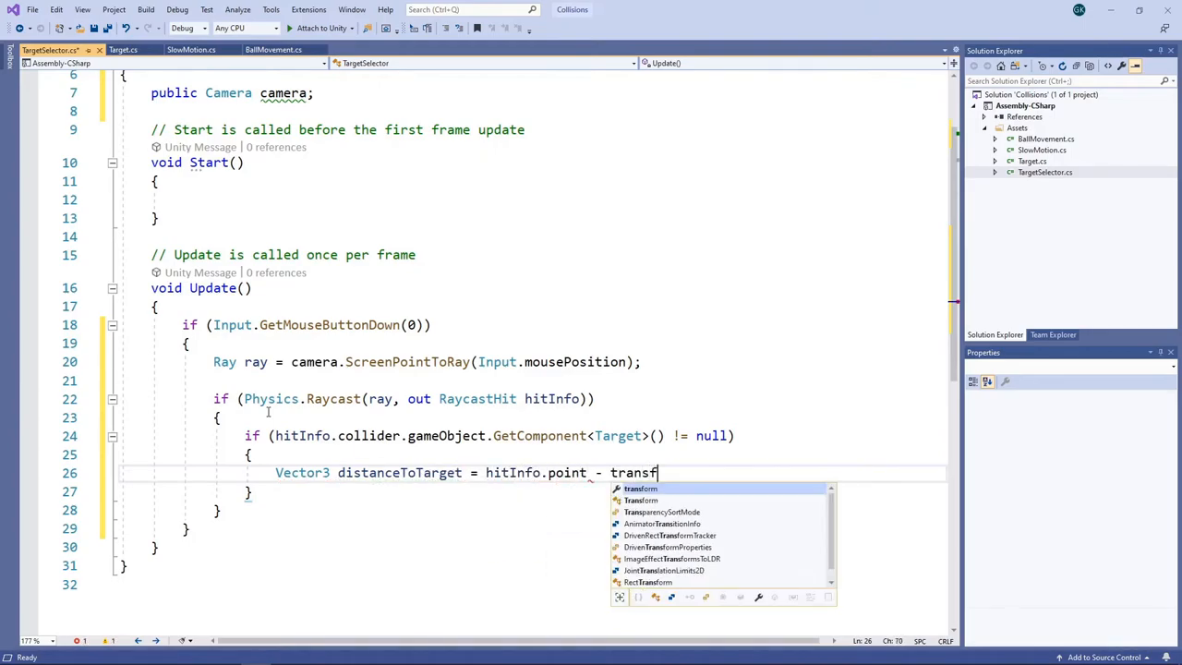
pyautogui.write('orm.position;')
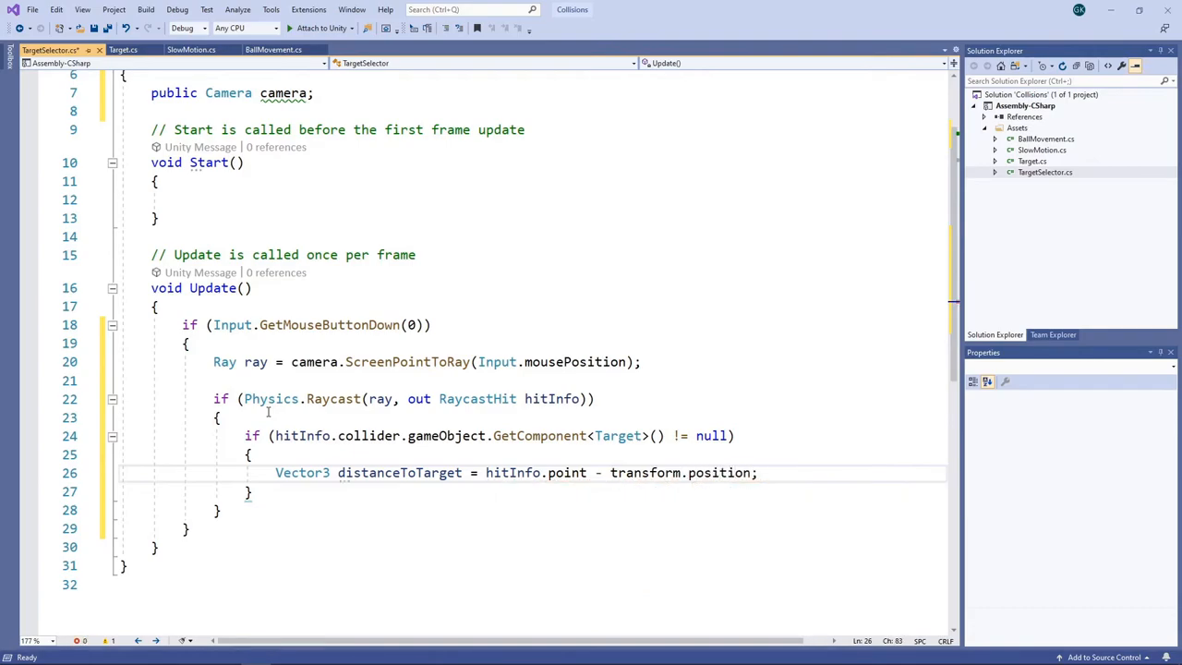
# Add Vector3 forceDirection = distanceToTarget.normalized on the next line.
pyautogui.write('Vector3')
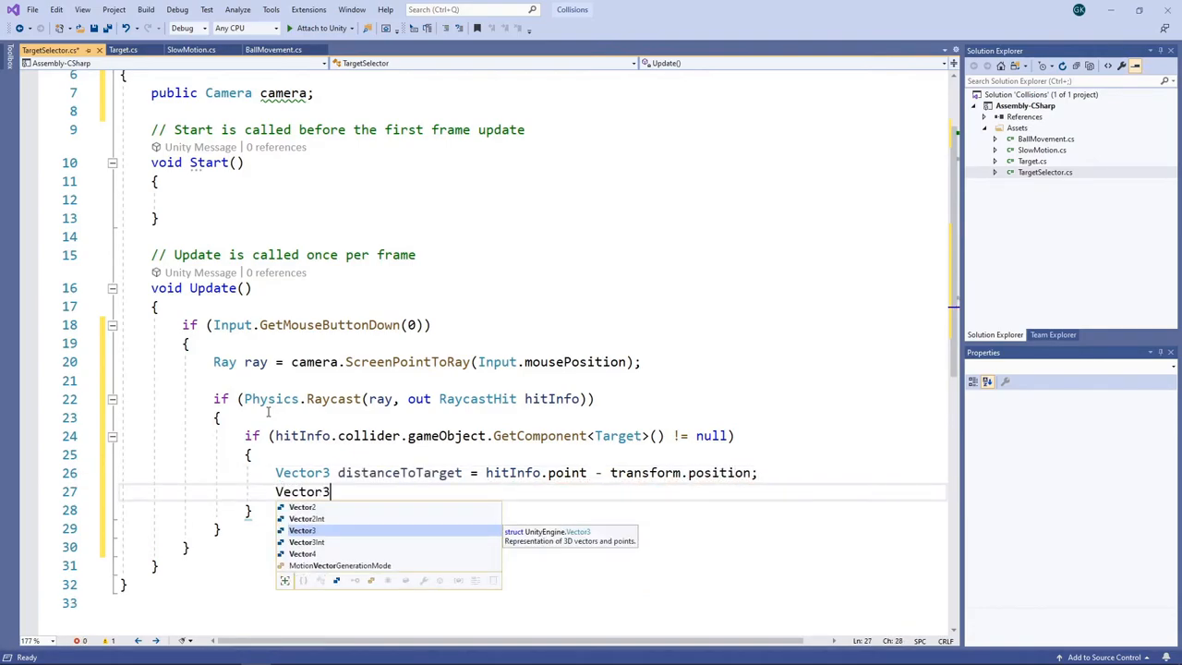
pyautogui.write('forceDirection =')
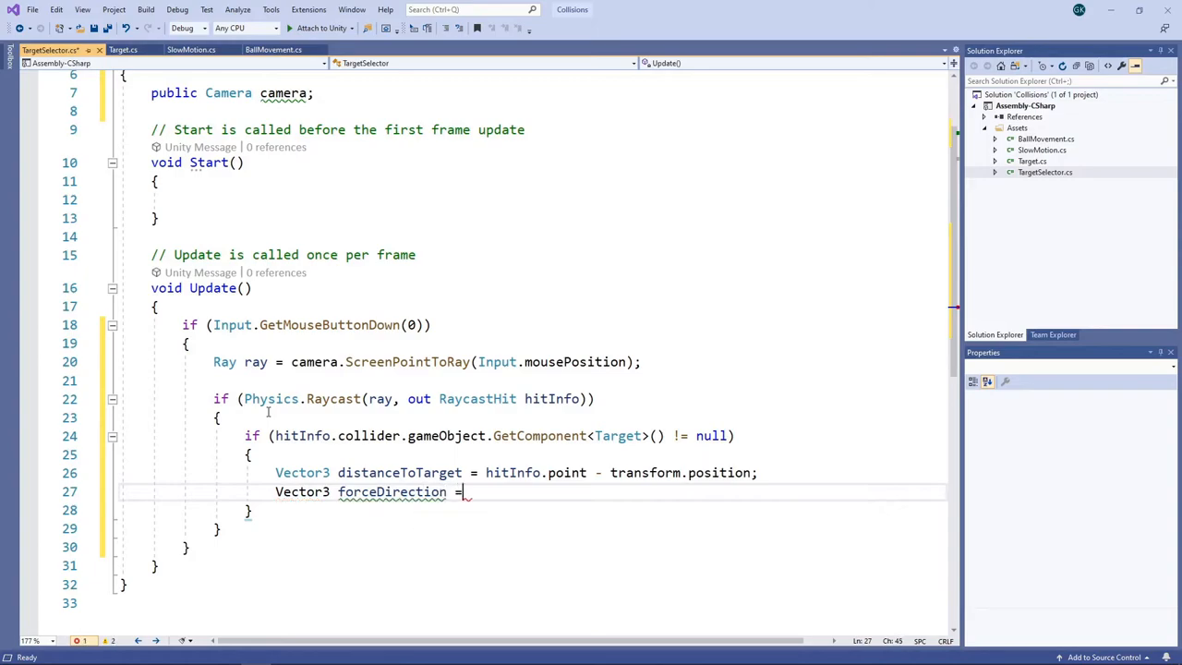
pyautogui.write('distanceTotarget')
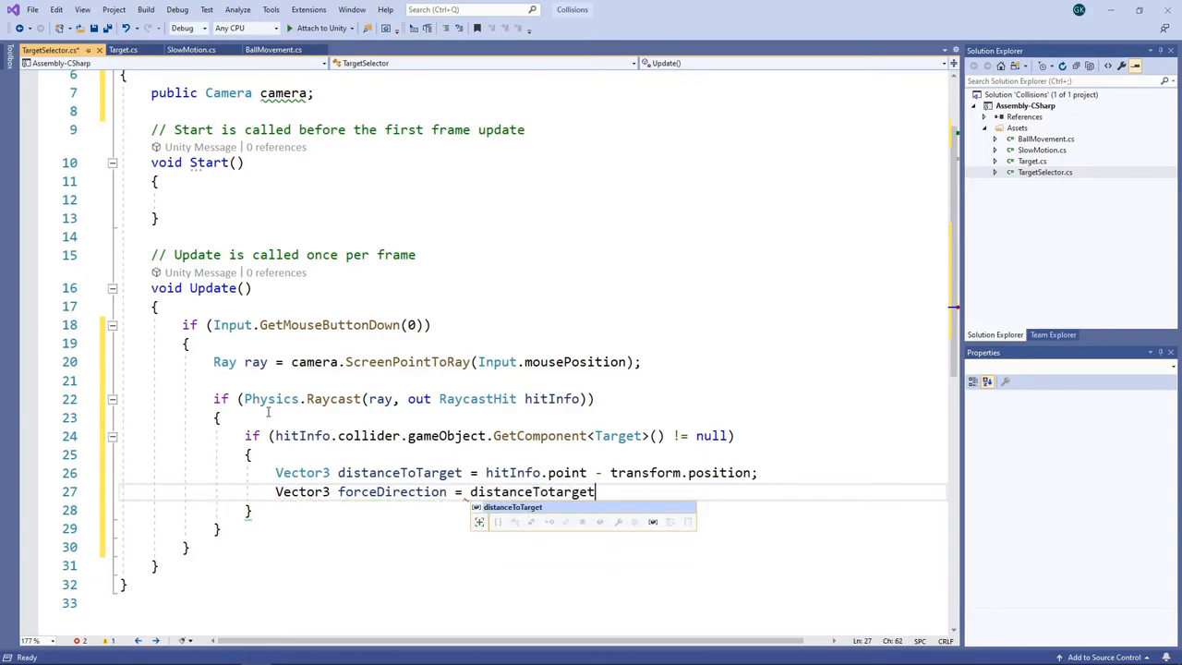
pyautogui.write('.normaliz')
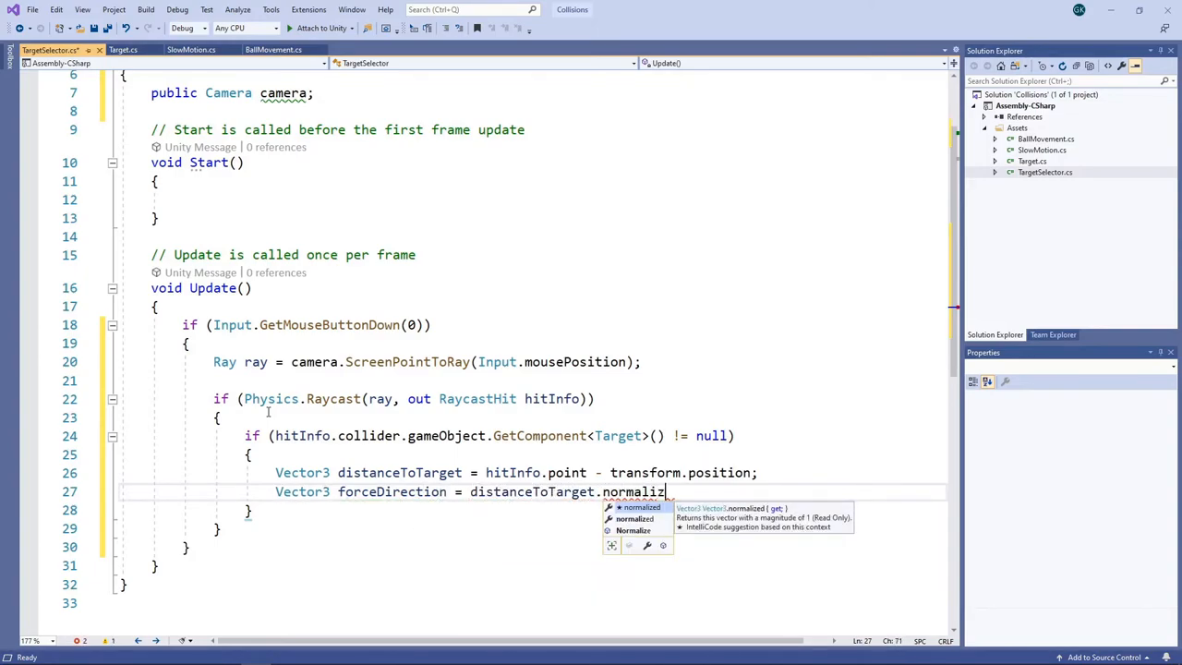
pyautogui.write('ed;')
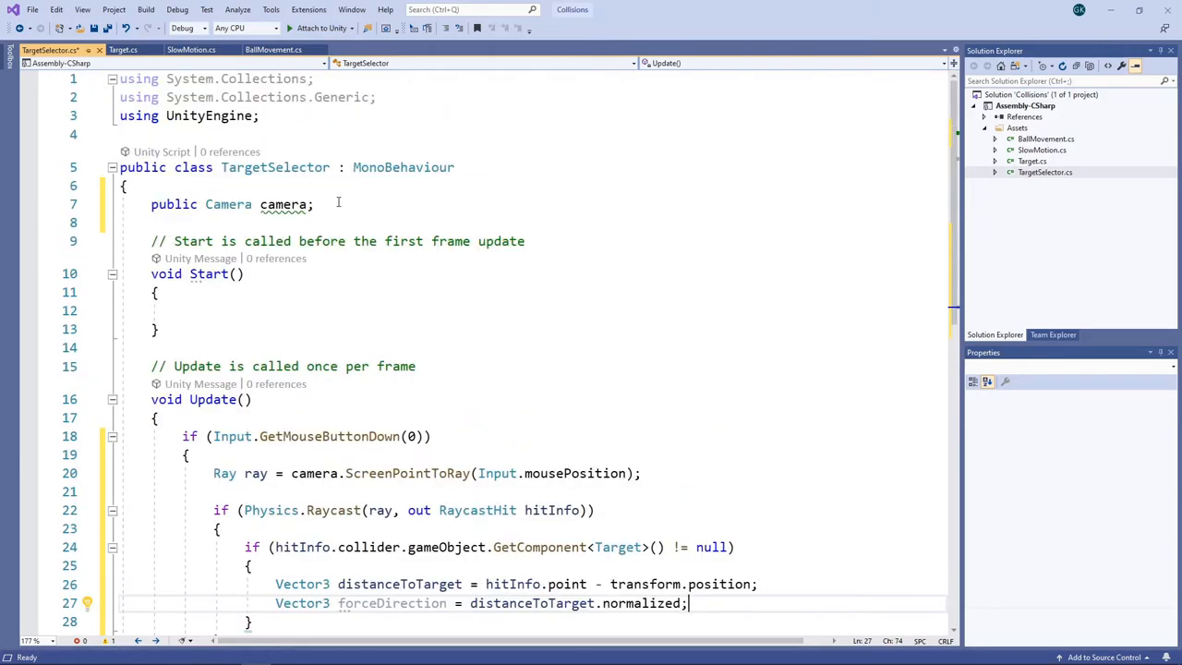
# Declare a private Rigidbody rigidbody field and assign it with GetComponent<Rigidbody>() in Start.
pyautogui.write('priva')
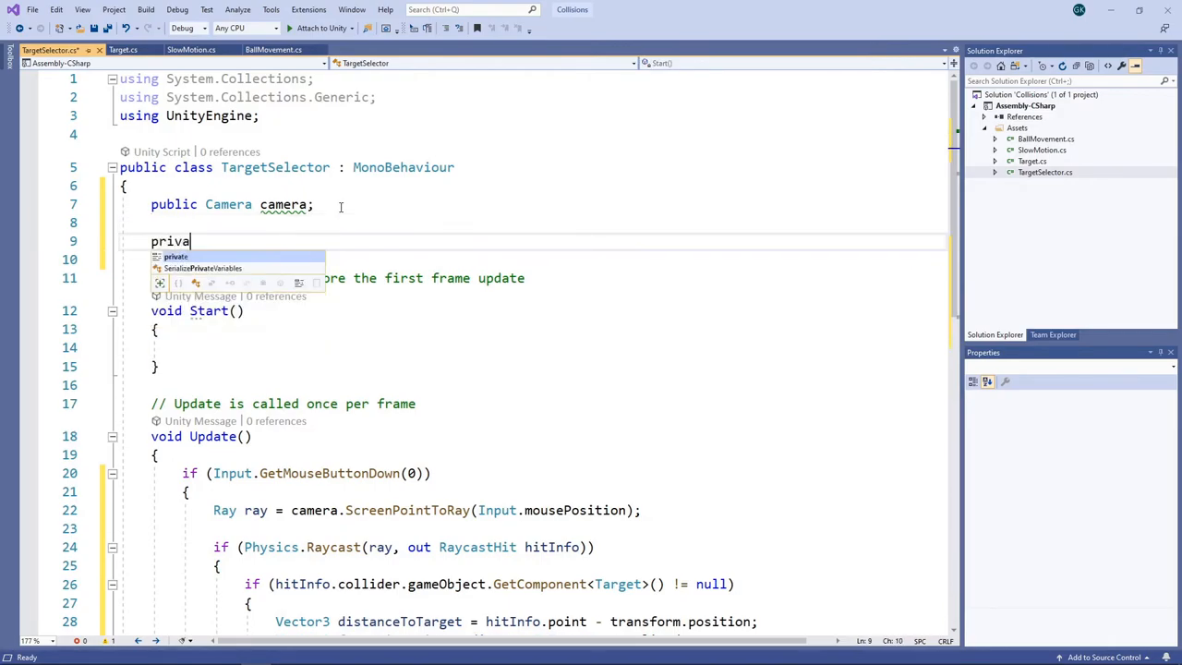
pyautogui.write('te Rigidbody')
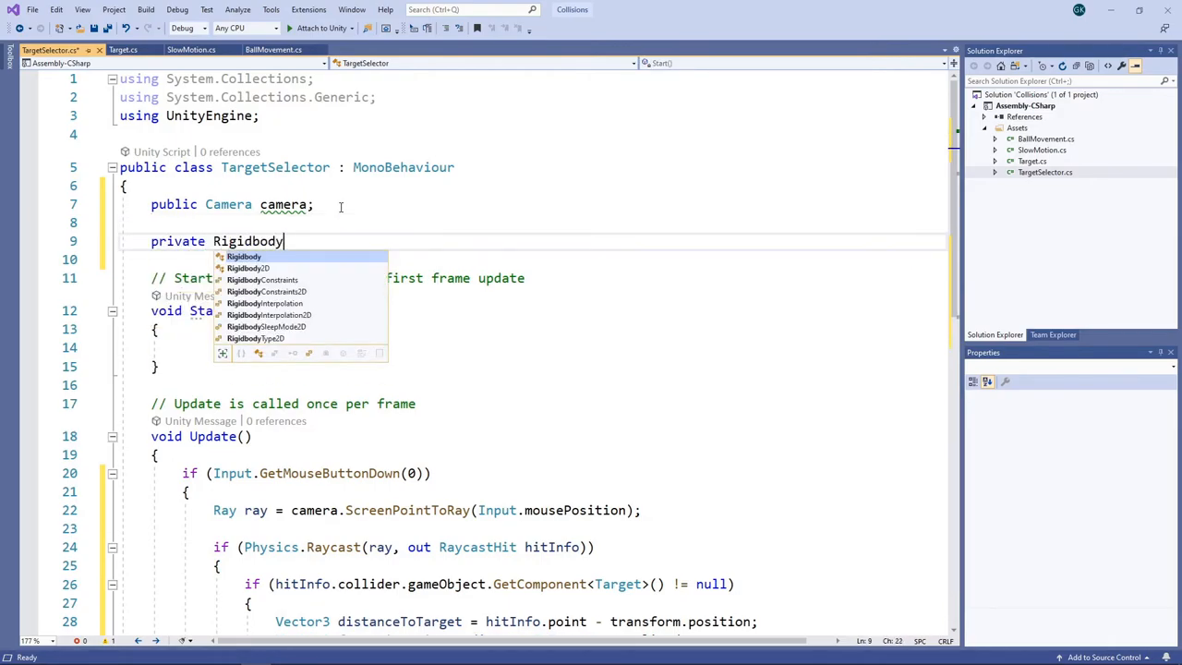
pyautogui.write('rigidbody;')
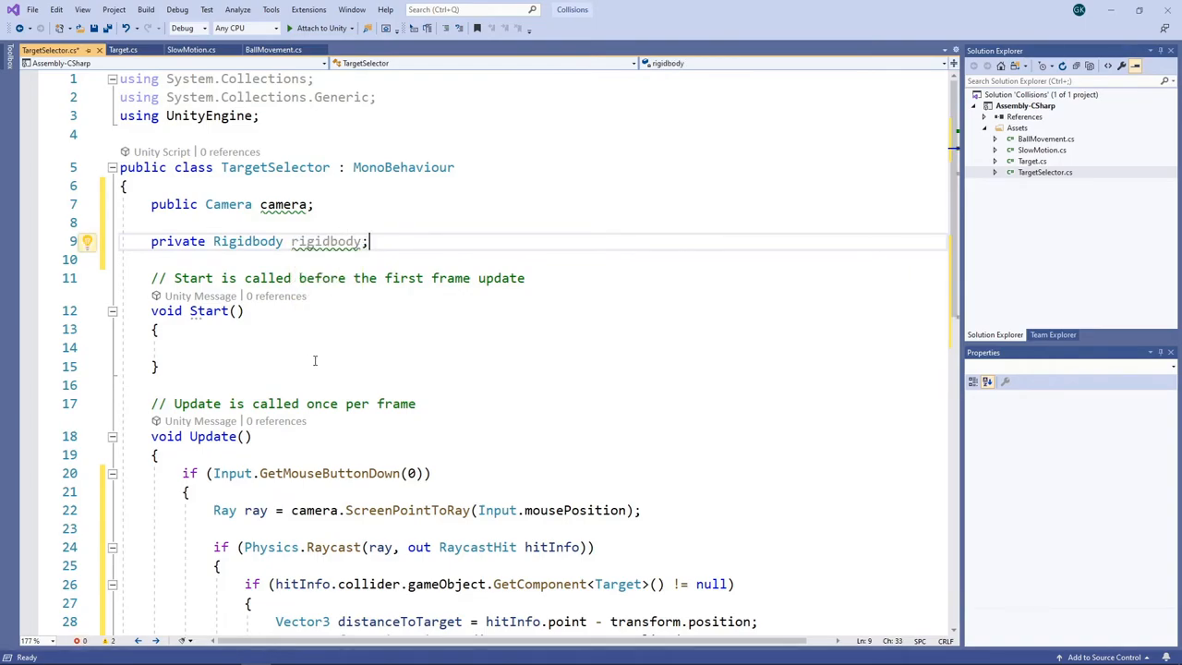
pyautogui.write('rigidbody = G')
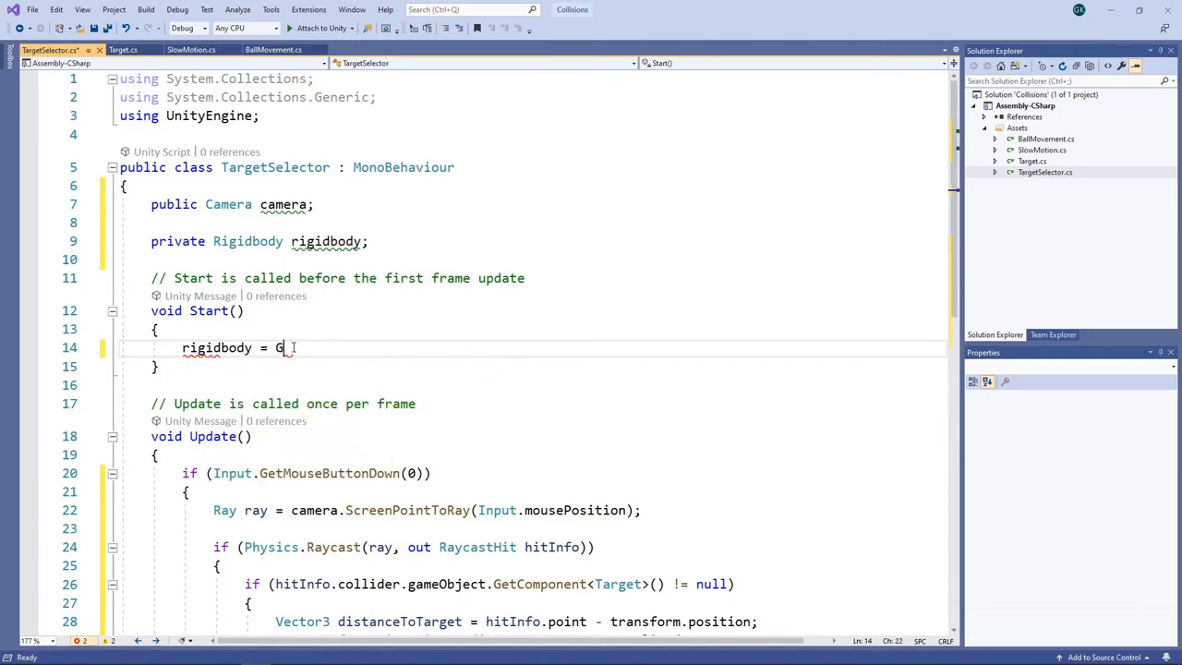
pyautogui.write('etComponent')
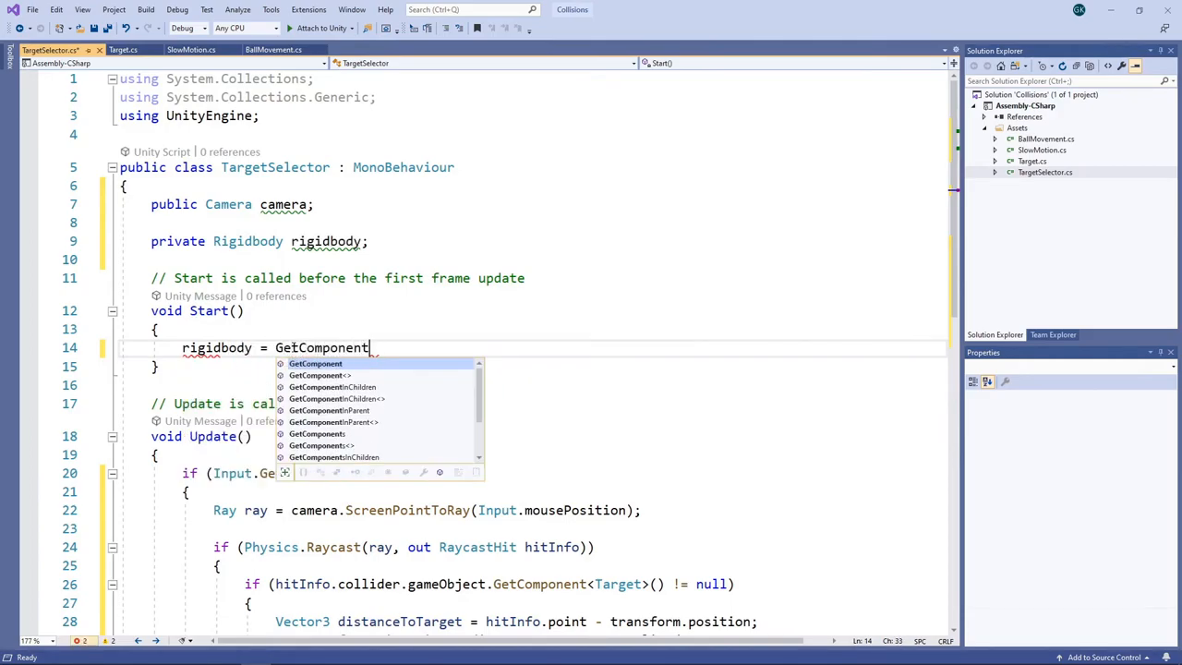
pyautogui.write('<Rigidbody>();')
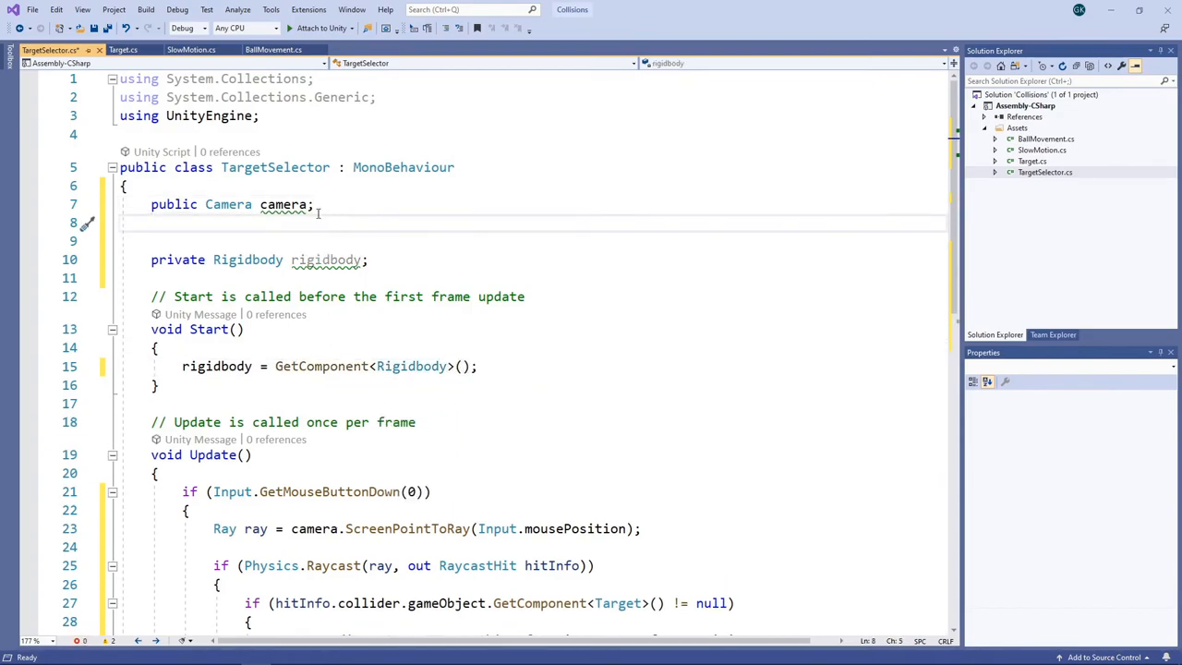
# Add a public float forceSize field under the camera field.
pyautogui.write('public float')
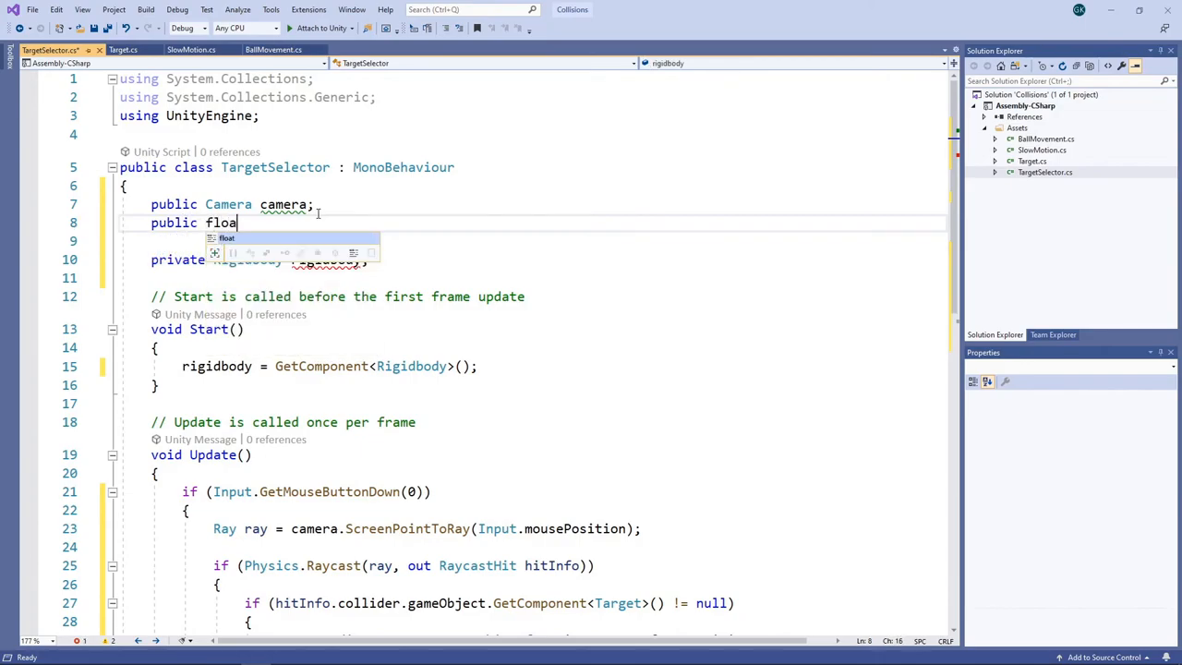
pyautogui.write('forceSi')
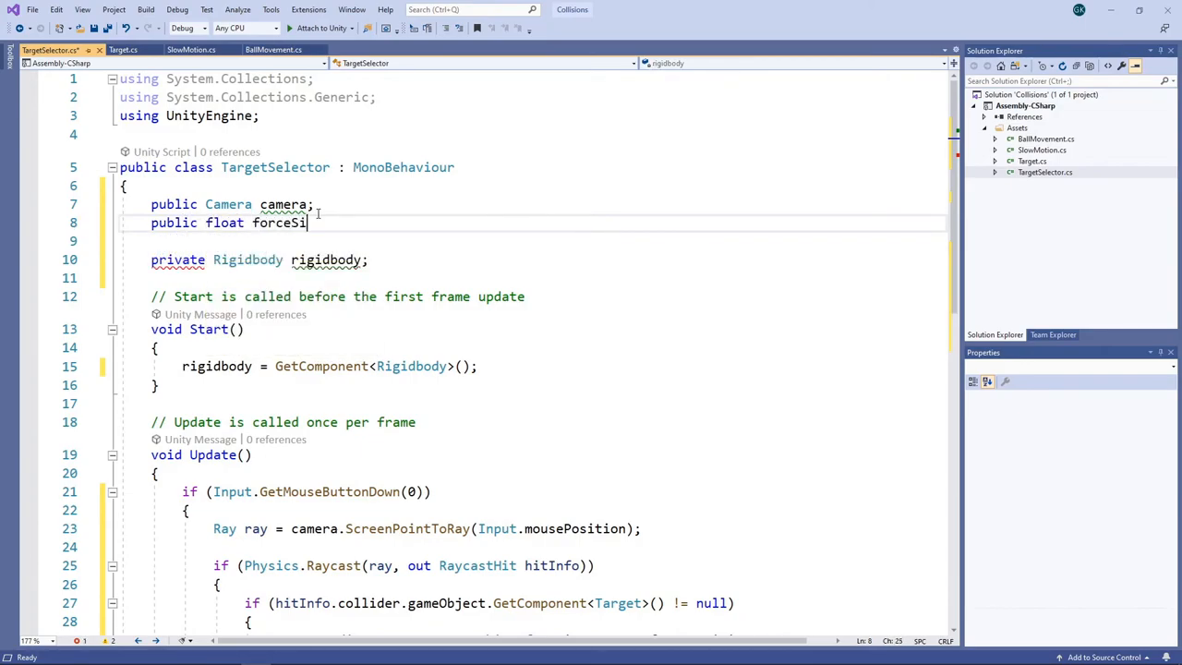
pyautogui.write('ze;')
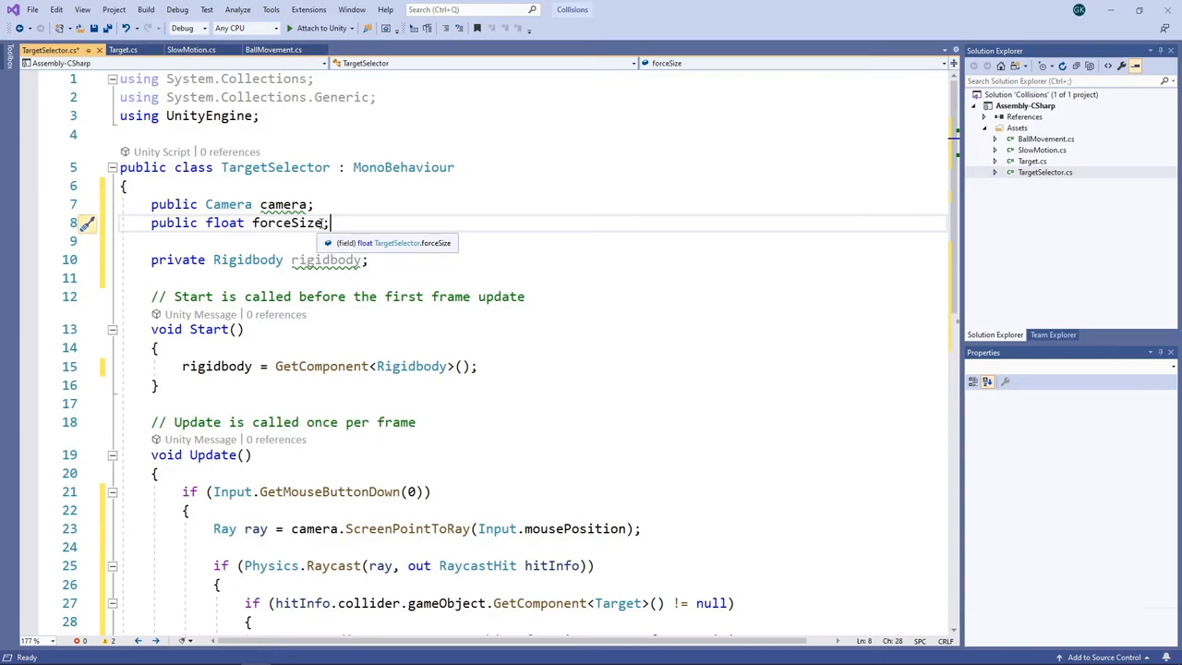
# Add rigidbody.AddForce(forceDirection * forceSize, ForceMode.Impulse); inside the target if-block.
pyautogui.scroll(-3)
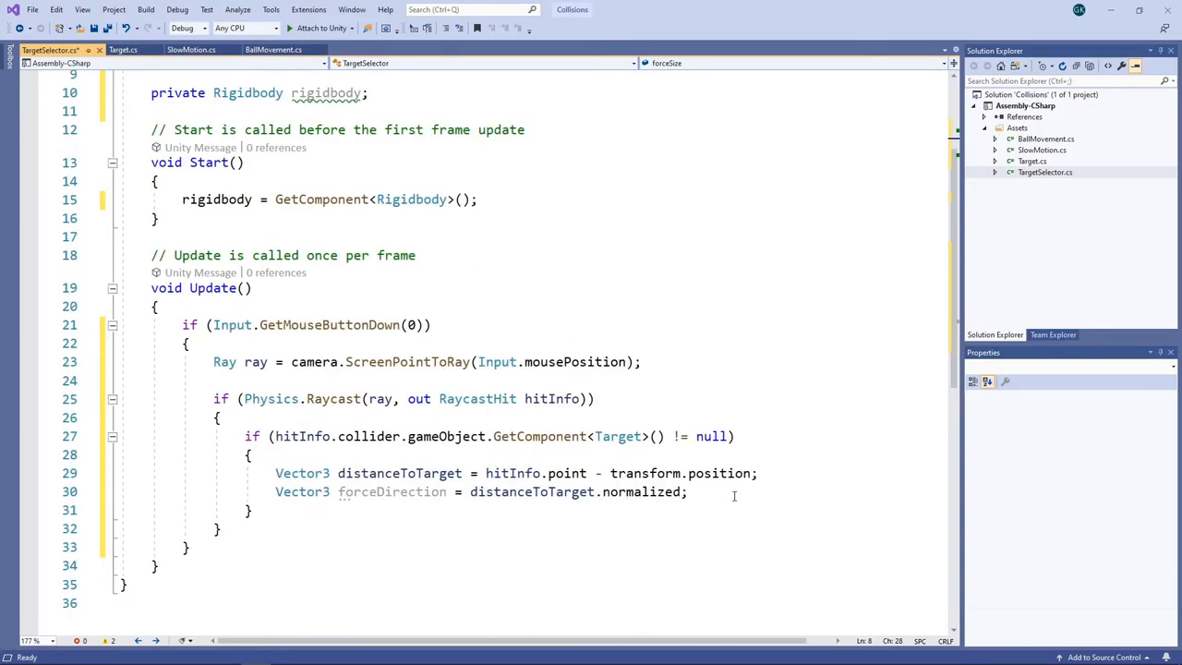
pyautogui.write('rigidbo')
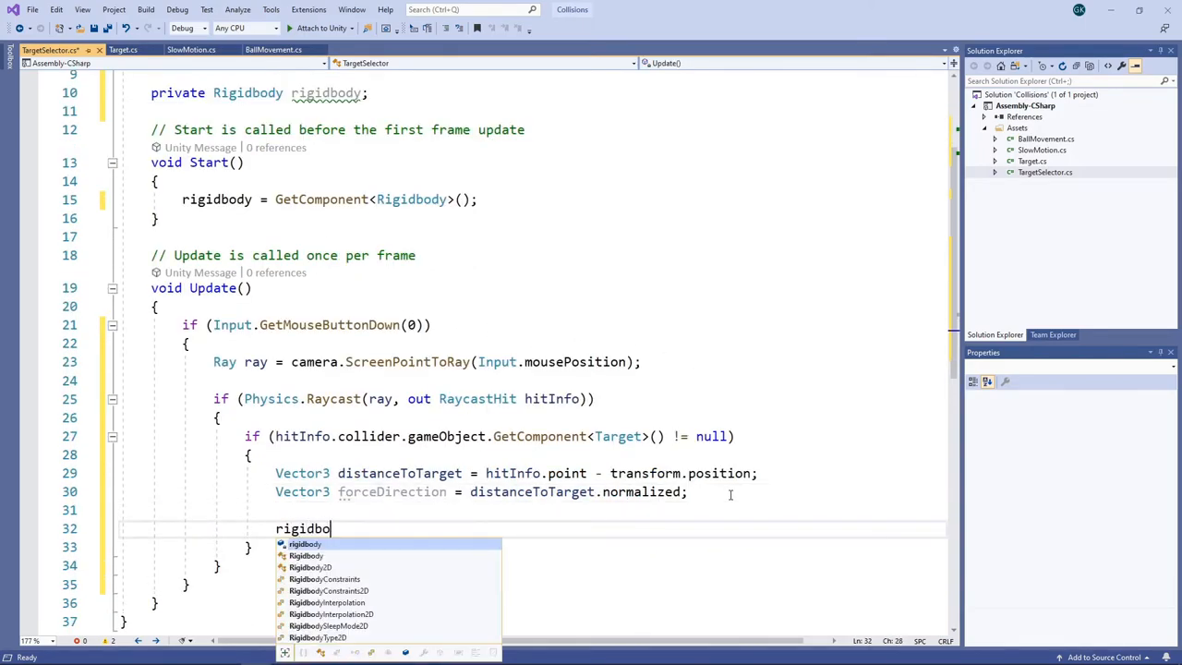
pyautogui.write('.AddForce')
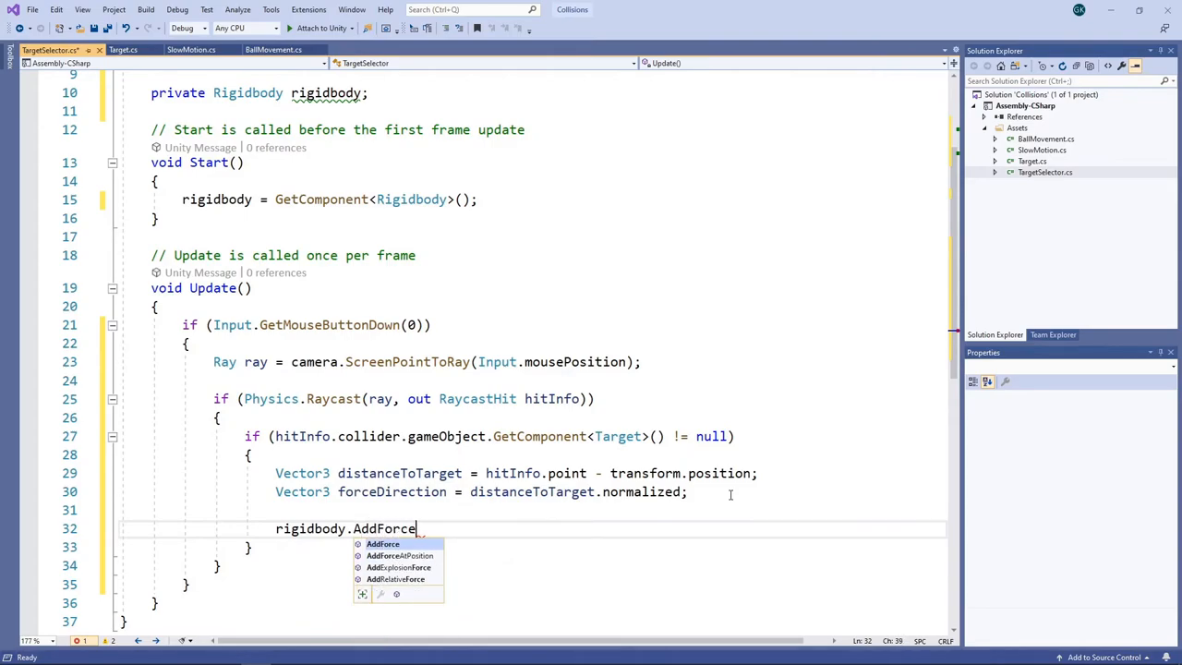
pyautogui.write('(forceDirection * forceS')
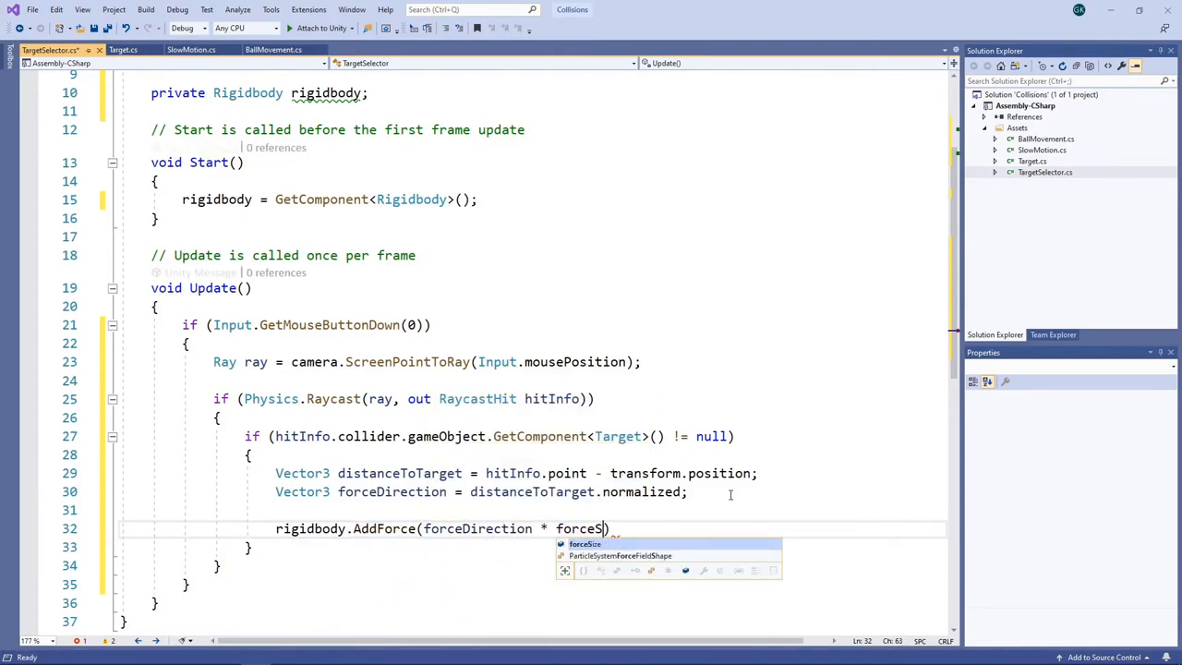
pyautogui.write(', ForceMode.Impulse')
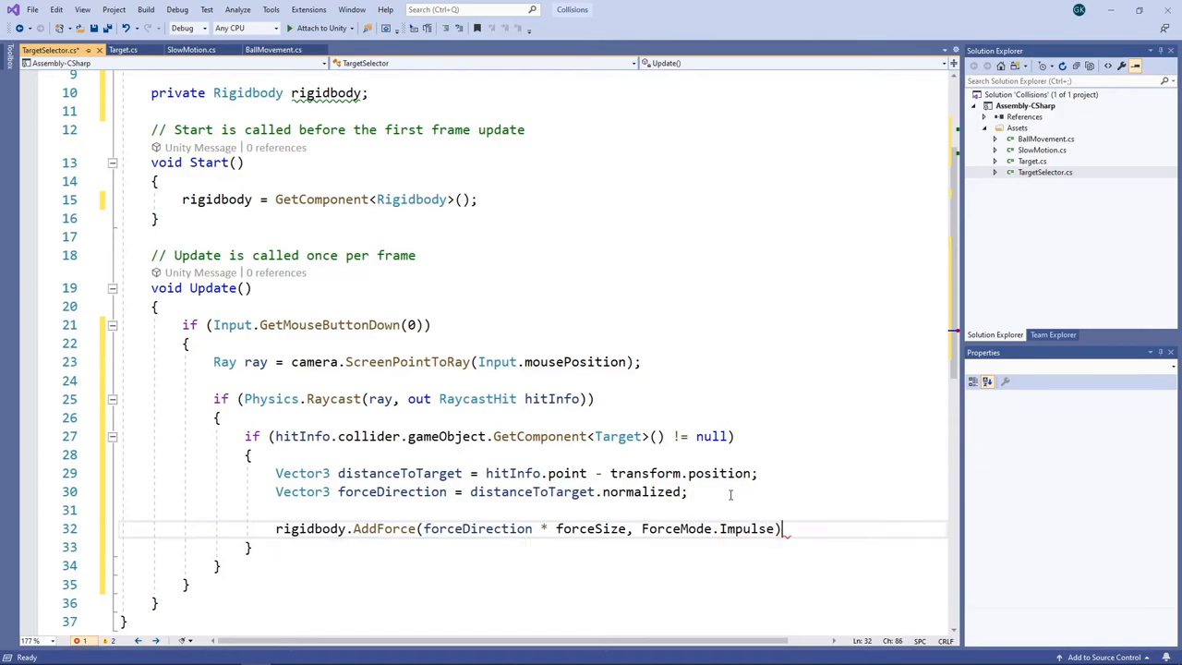
pyautogui.write(';')
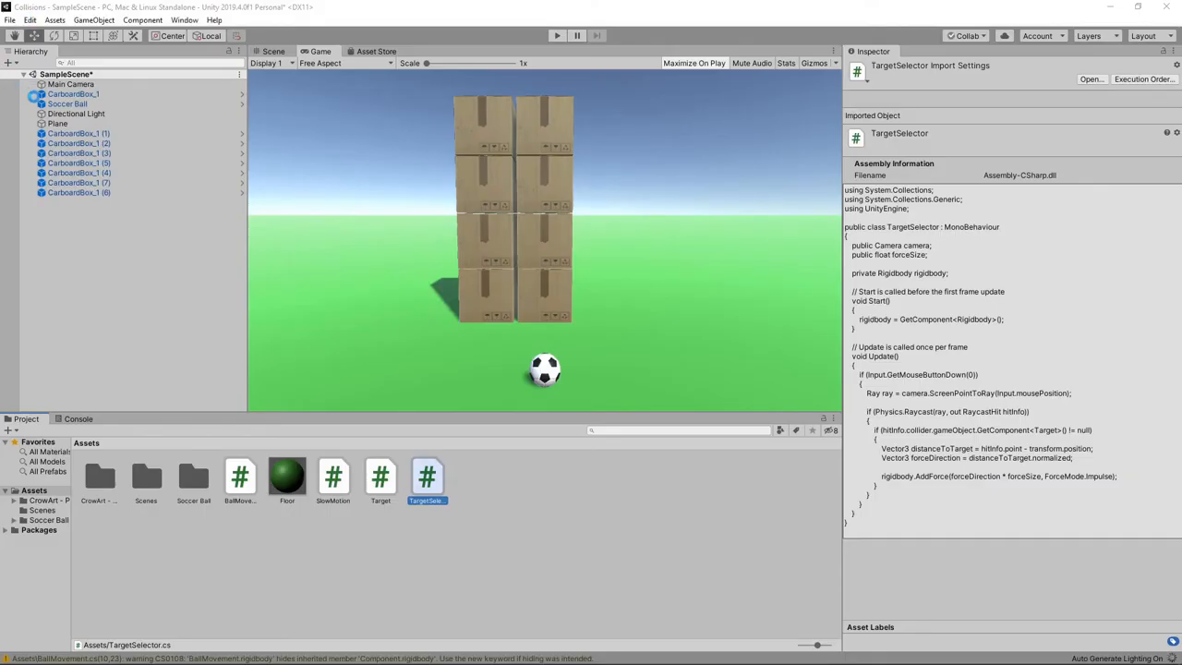
# Give the Soccer Ball's Target Selector Main Camera and Force Size 10, then start play.
pyautogui.click(67, 103)
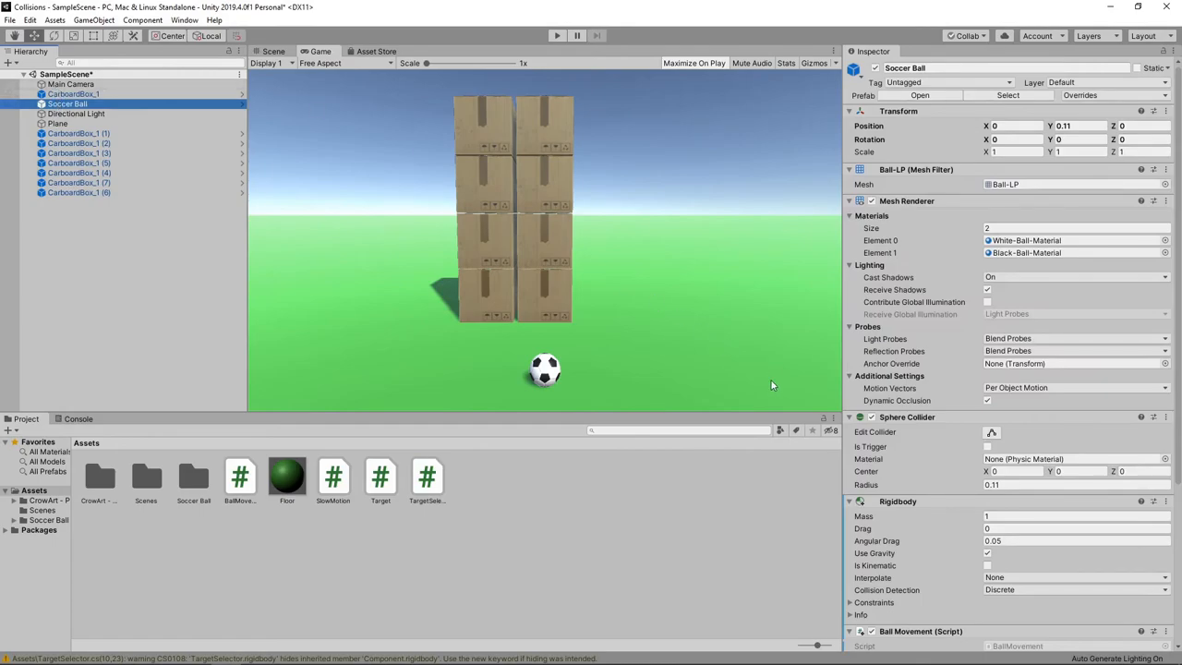
pyautogui.scroll(-3)
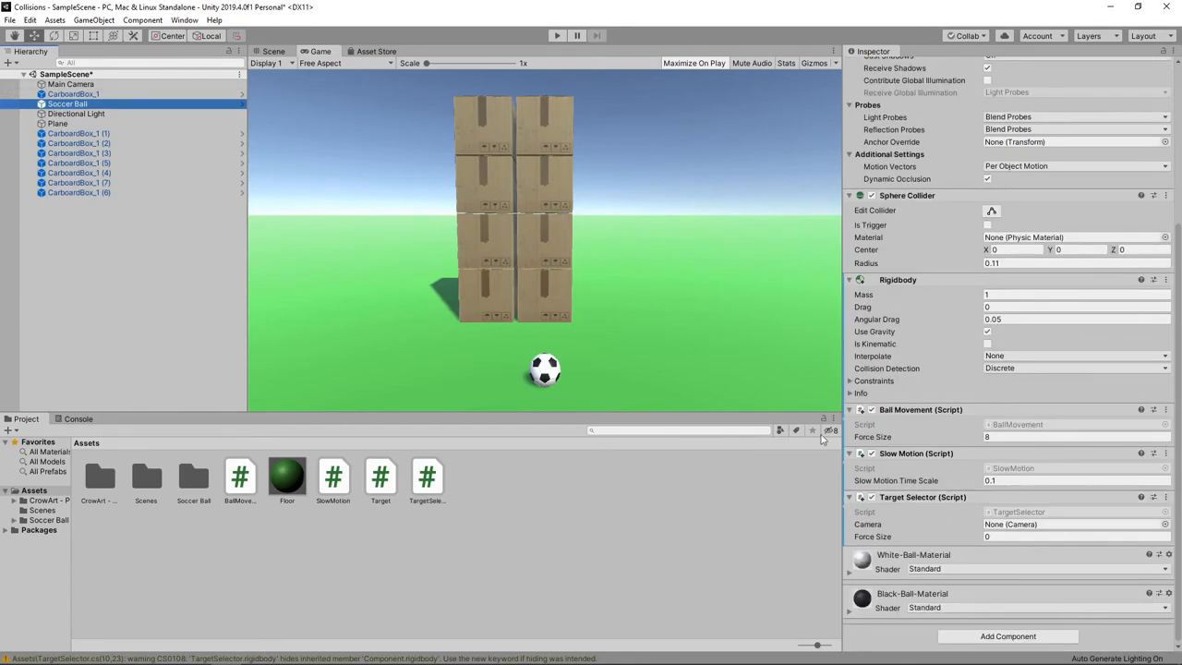
pyautogui.click(71, 84)
pyautogui.write('10')
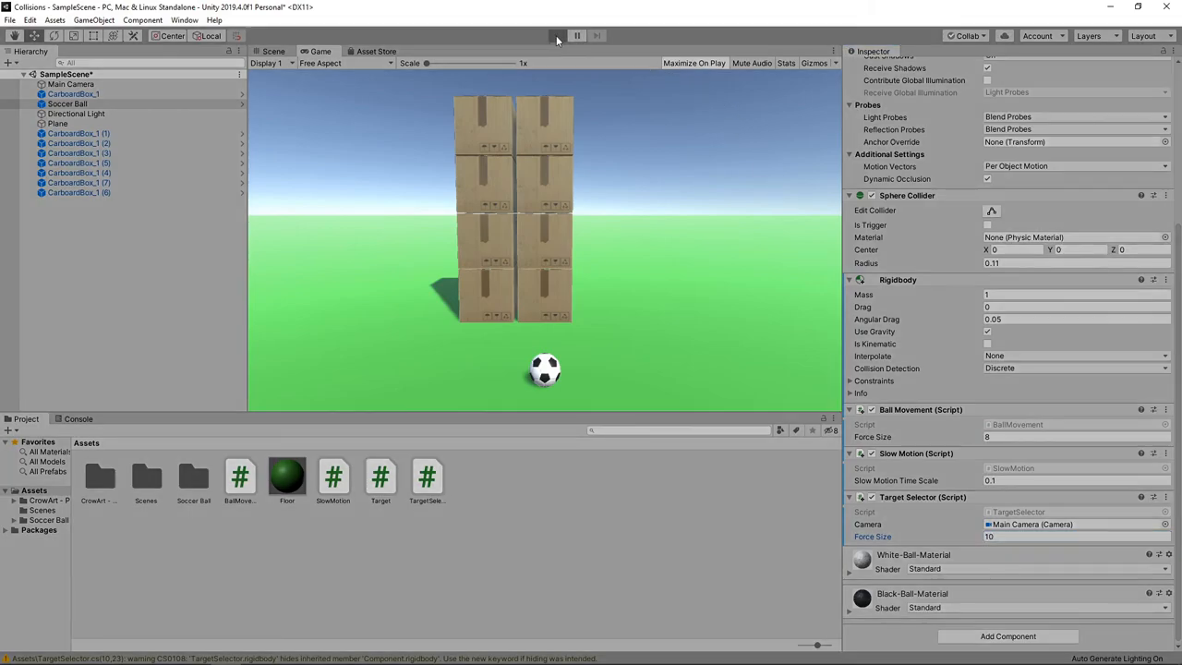
pyautogui.click(556, 35)
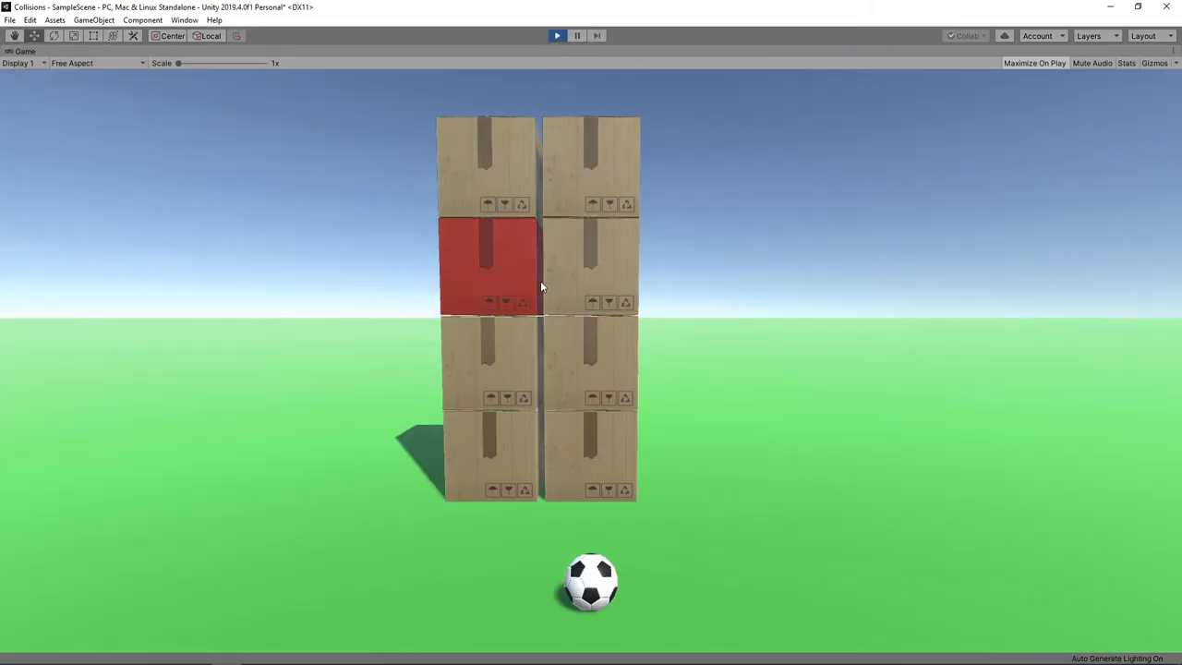